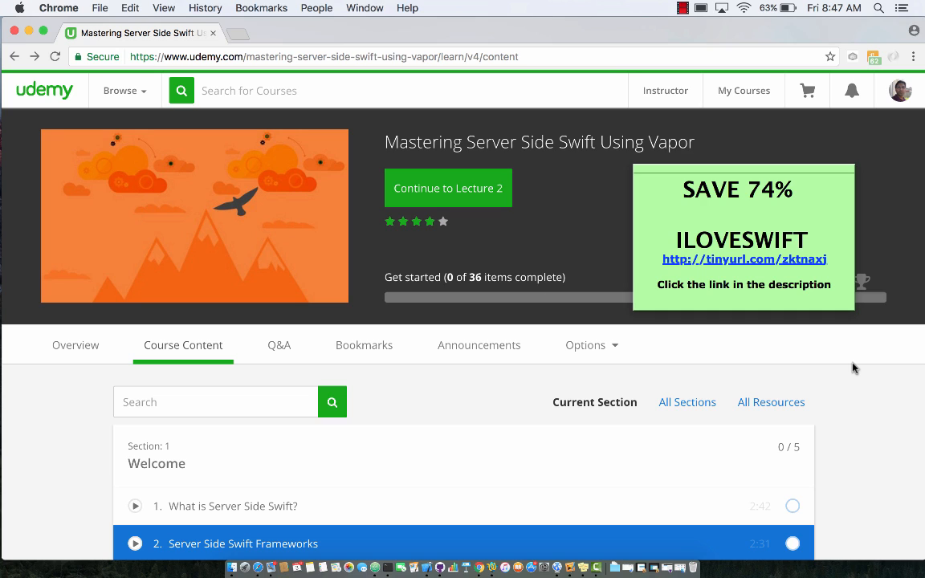
mouse_move(854, 382)
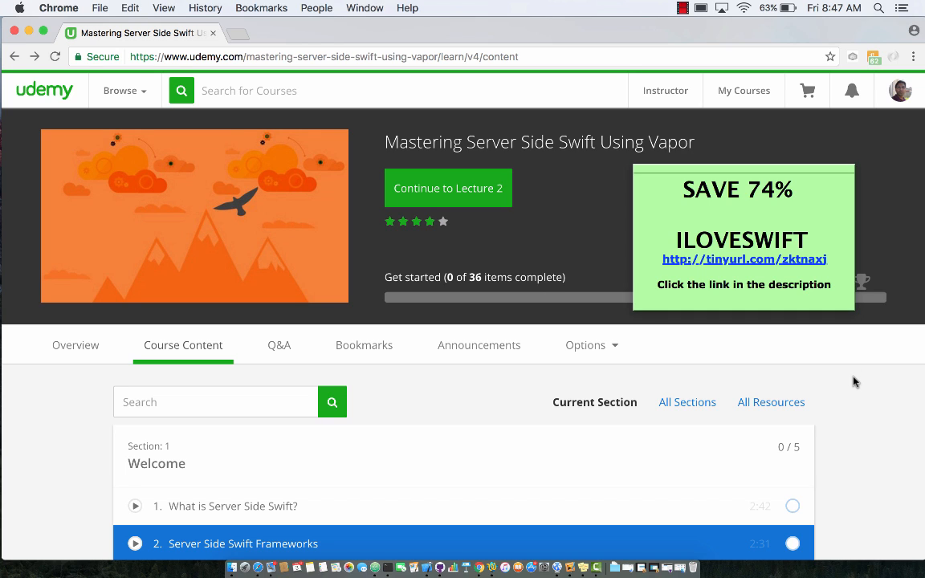
mouse_move(720, 241)
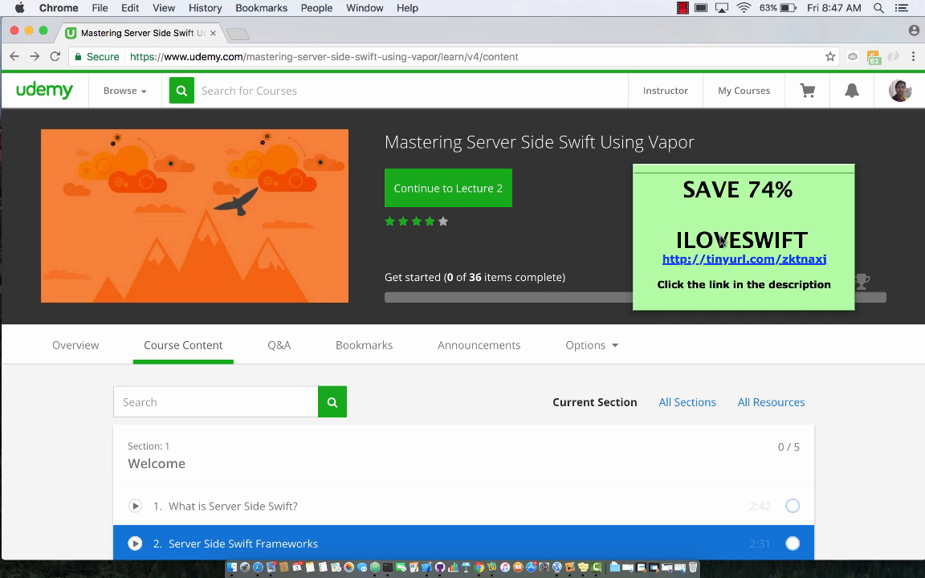
mouse_move(729, 201)
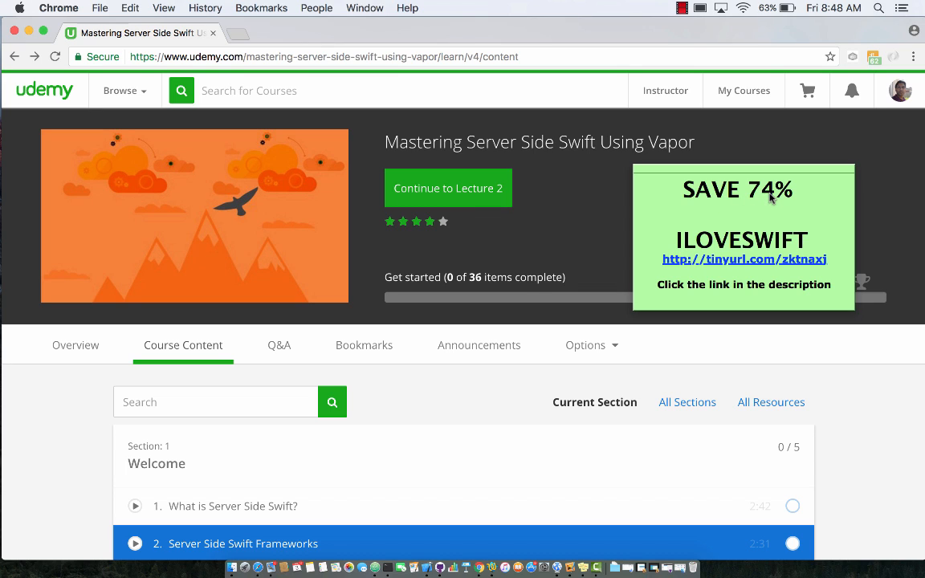
mouse_move(711, 250)
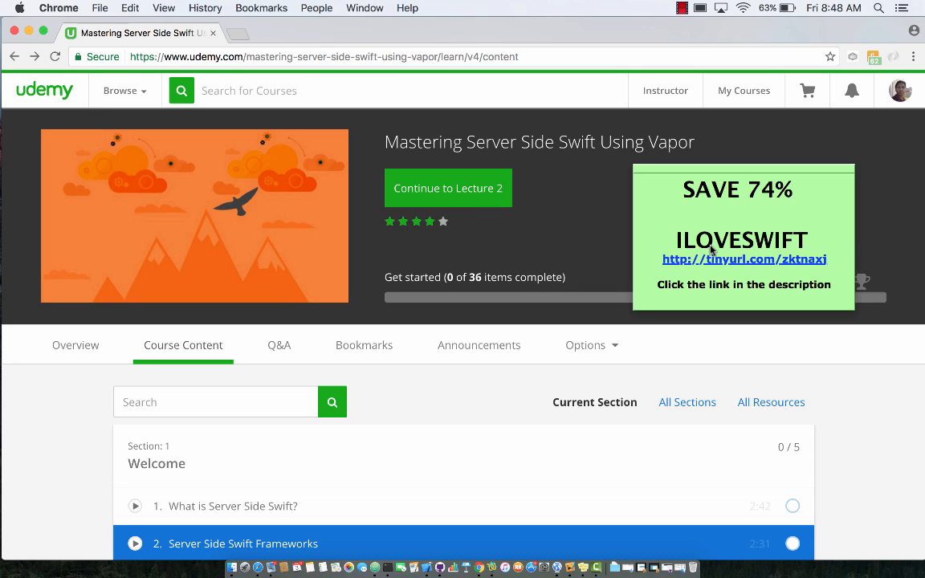
mouse_move(816, 241)
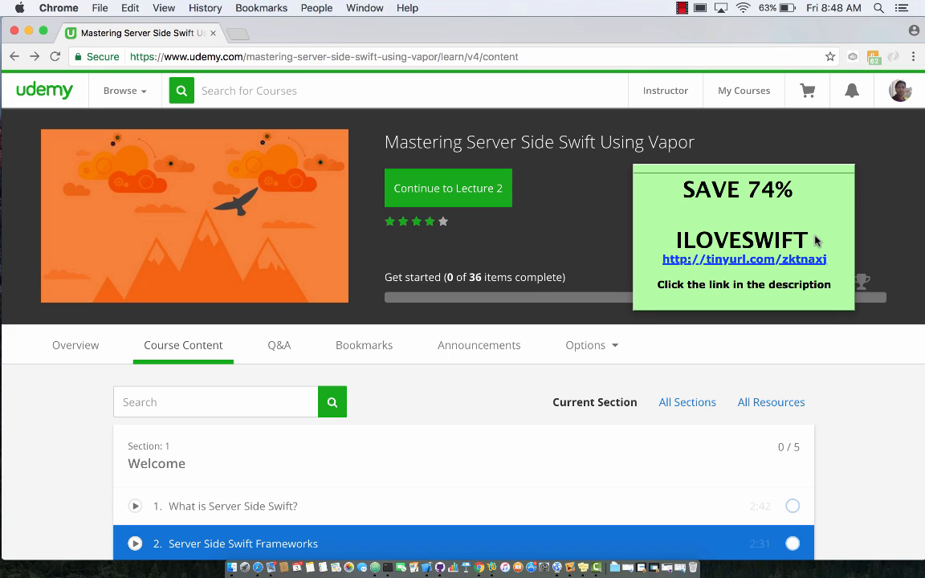
mouse_move(745, 202)
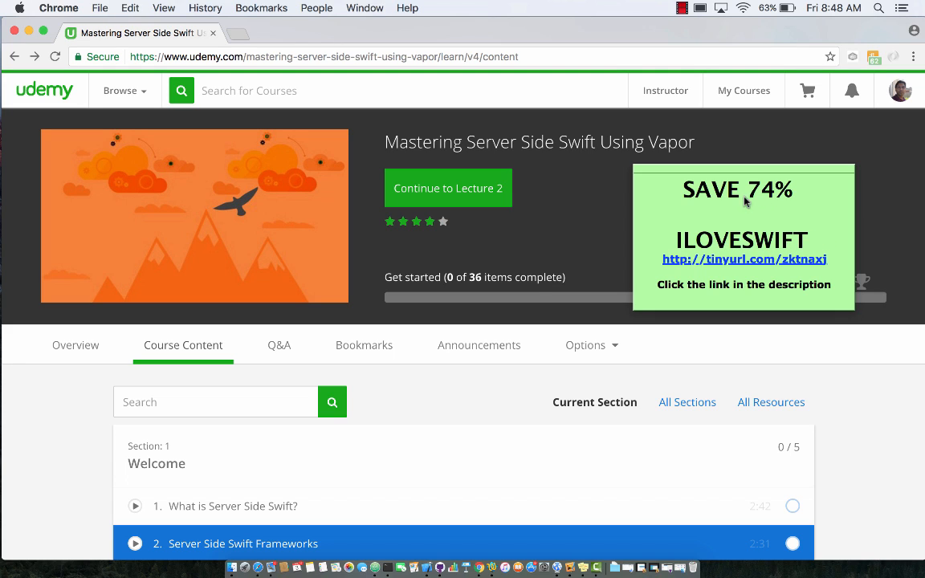
mouse_move(732, 297)
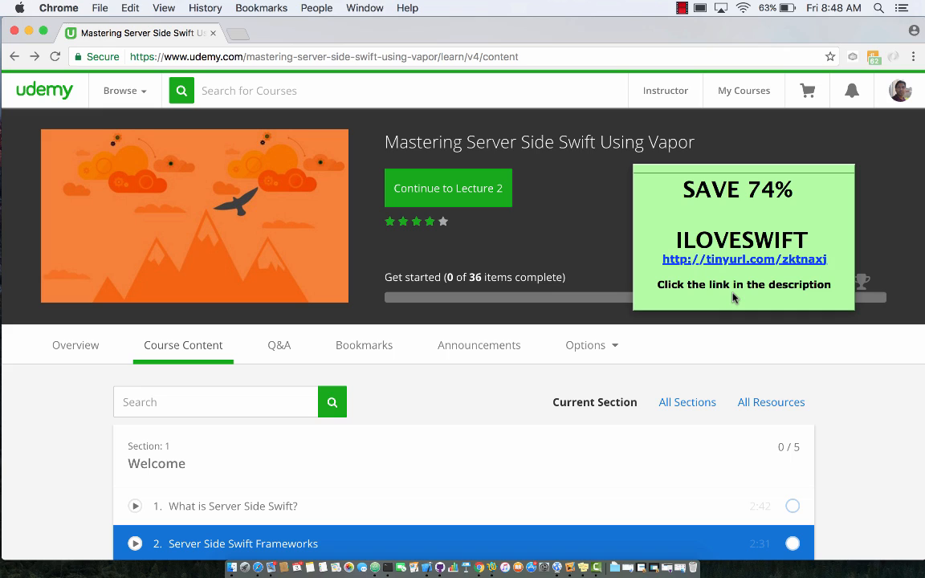
mouse_move(736, 248)
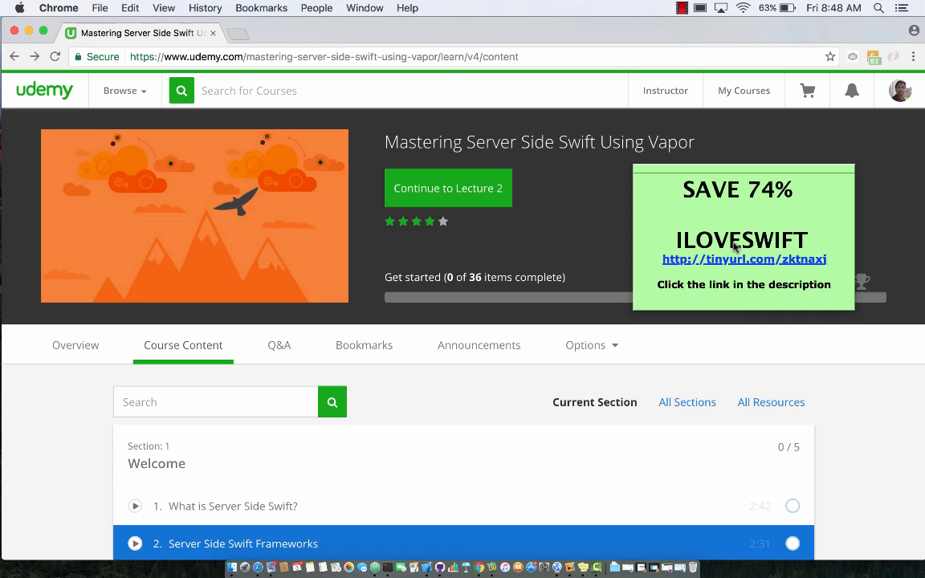
mouse_move(774, 247)
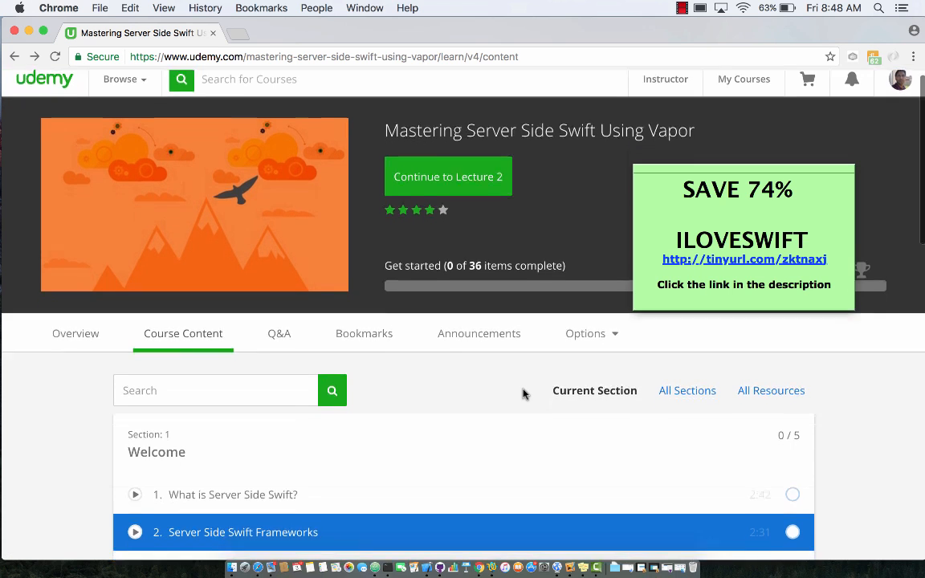
Scroll through the Course Content tab to review the Welcome section's lectures and the sections after it
scroll("down", 3)
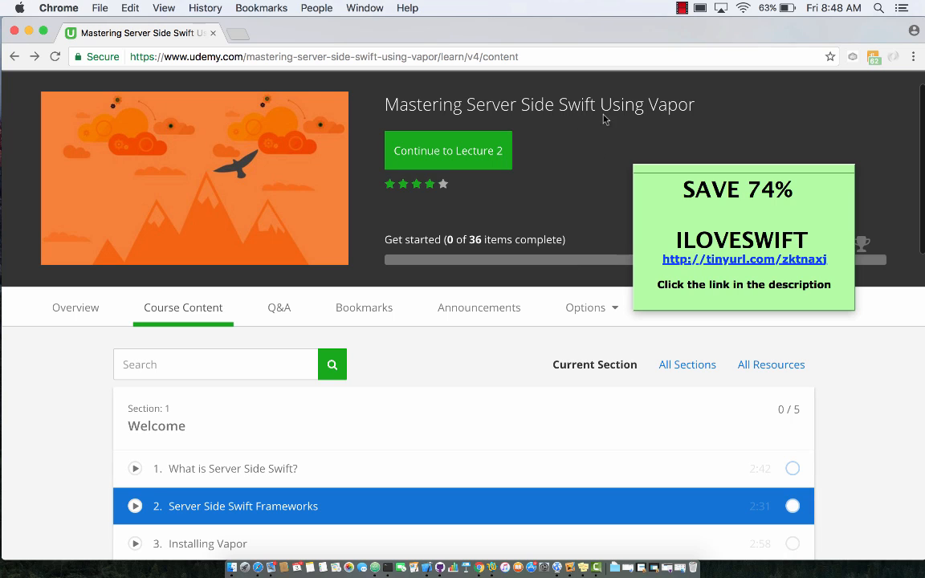
scroll("down", 3)
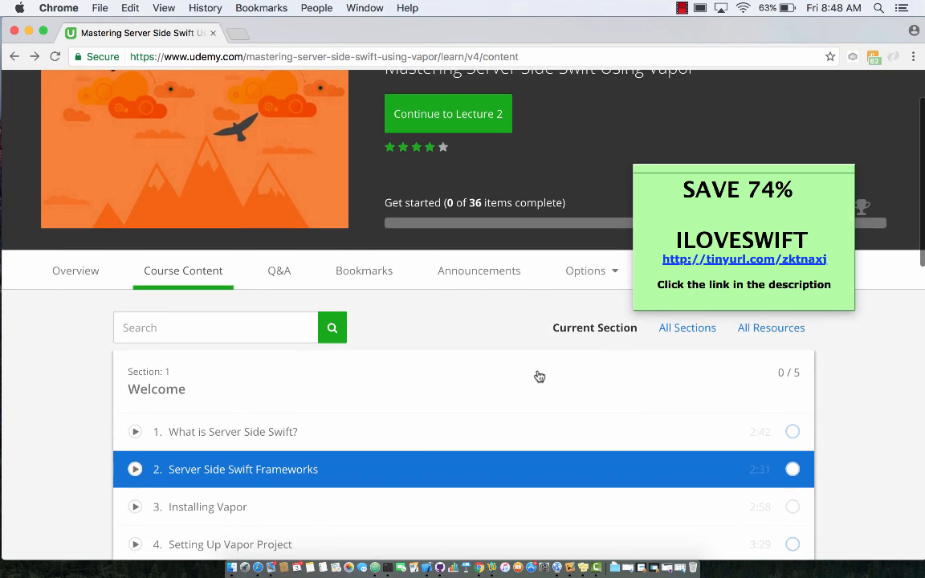
scroll("up", 3)
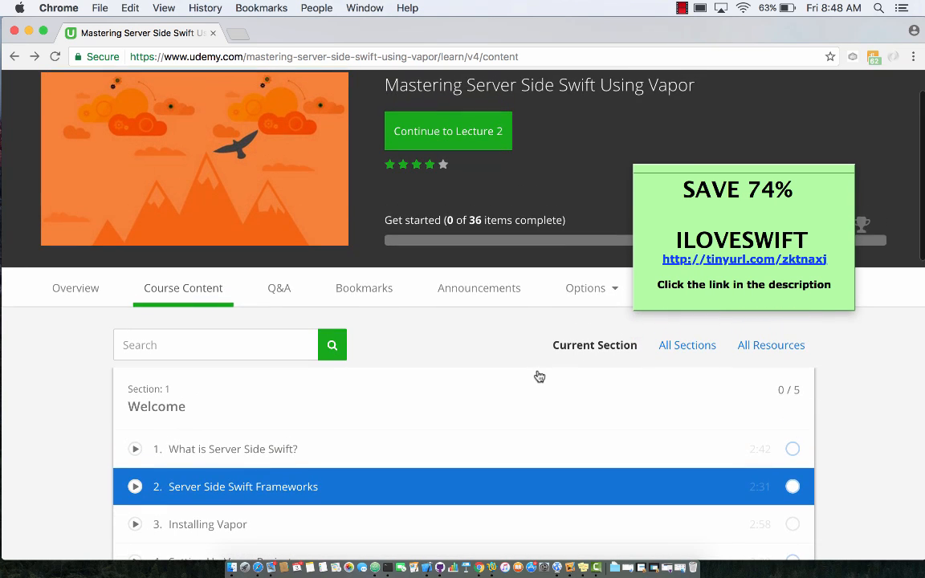
scroll("up", 3)
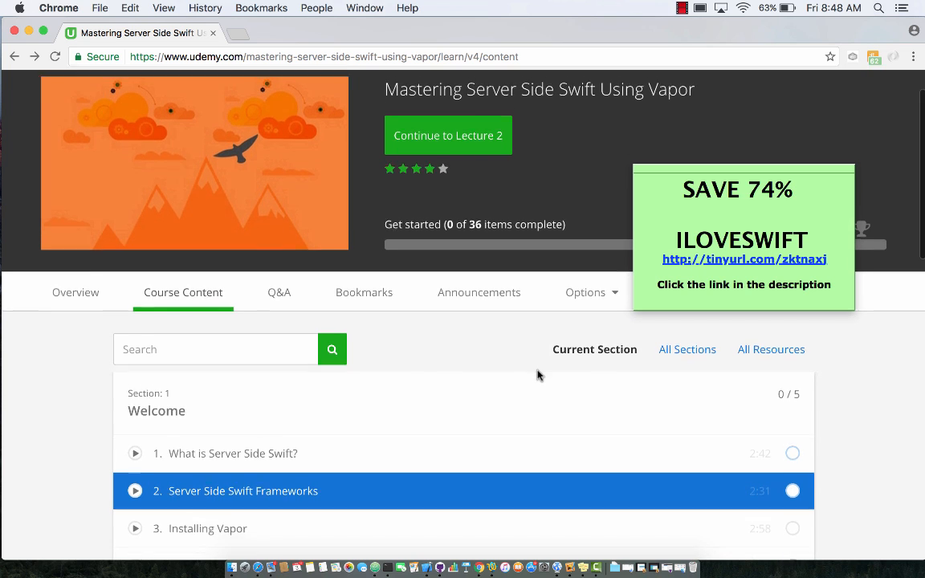
scroll("down", 3)
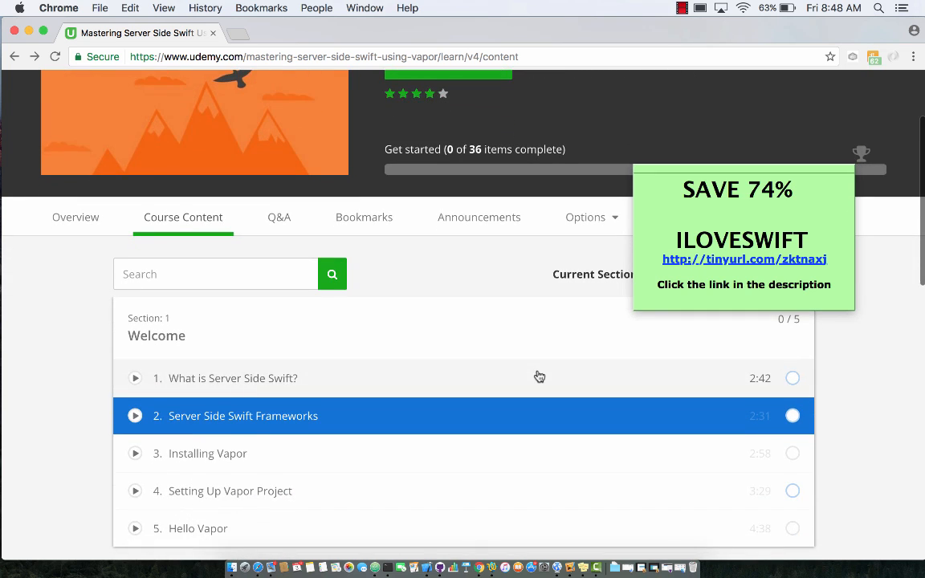
scroll("up", 3)
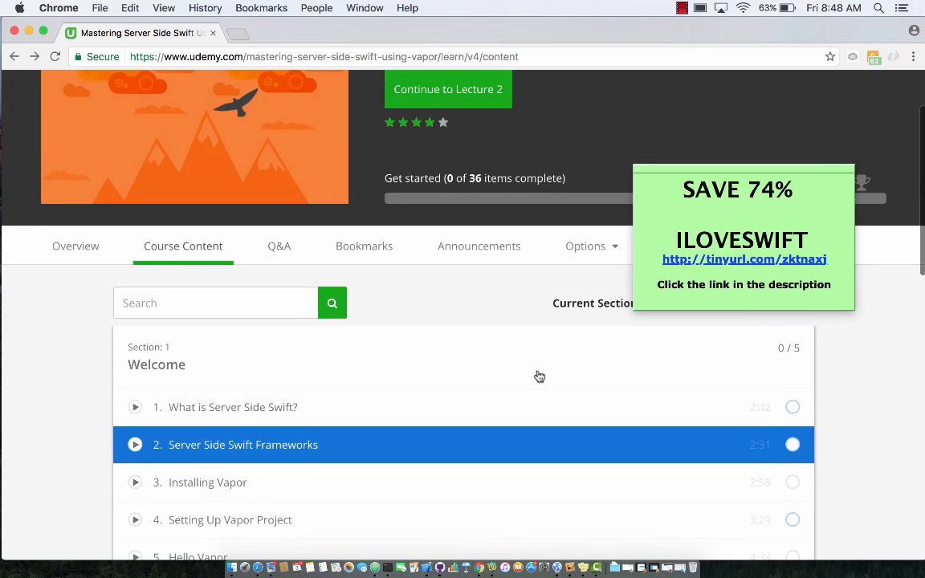
scroll("down", 3)
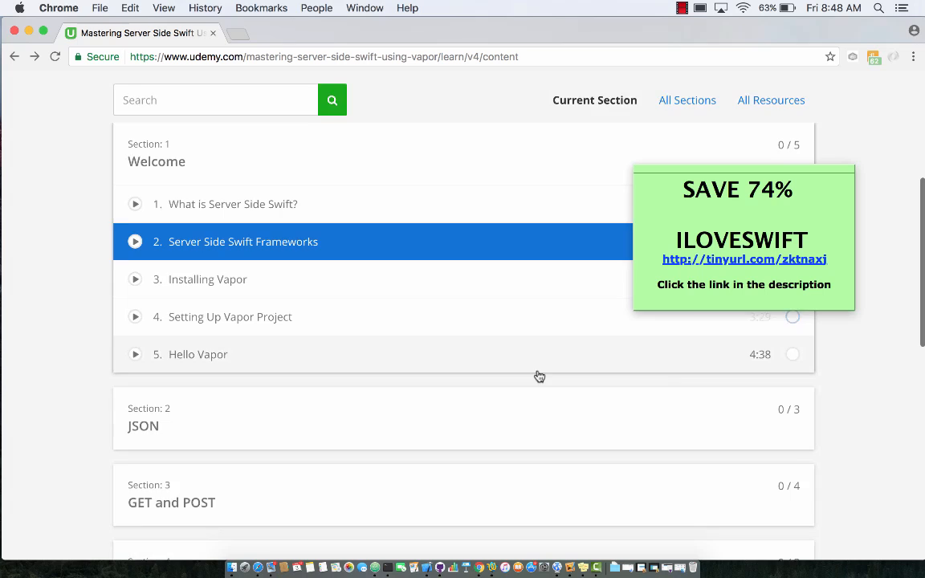
scroll("down", 3)
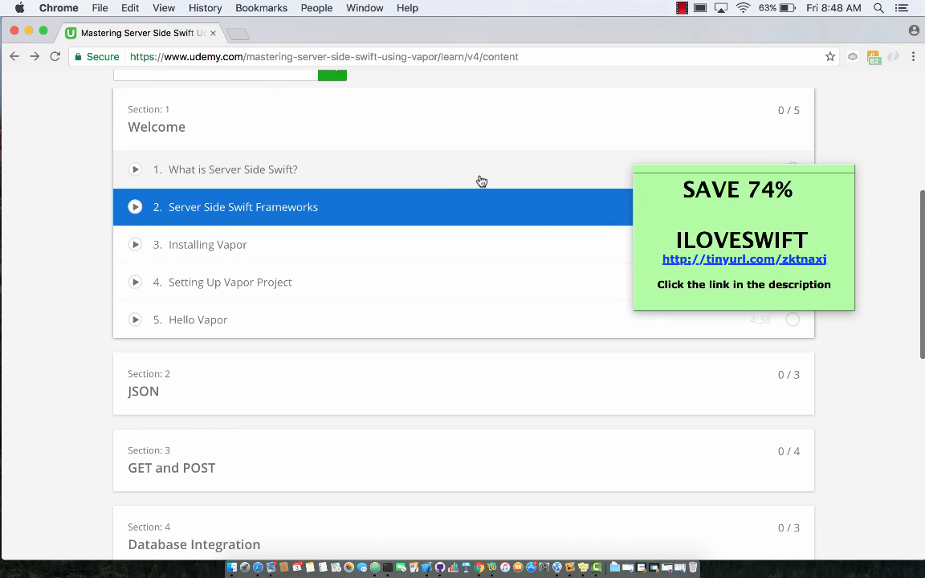
mouse_move(502, 180)
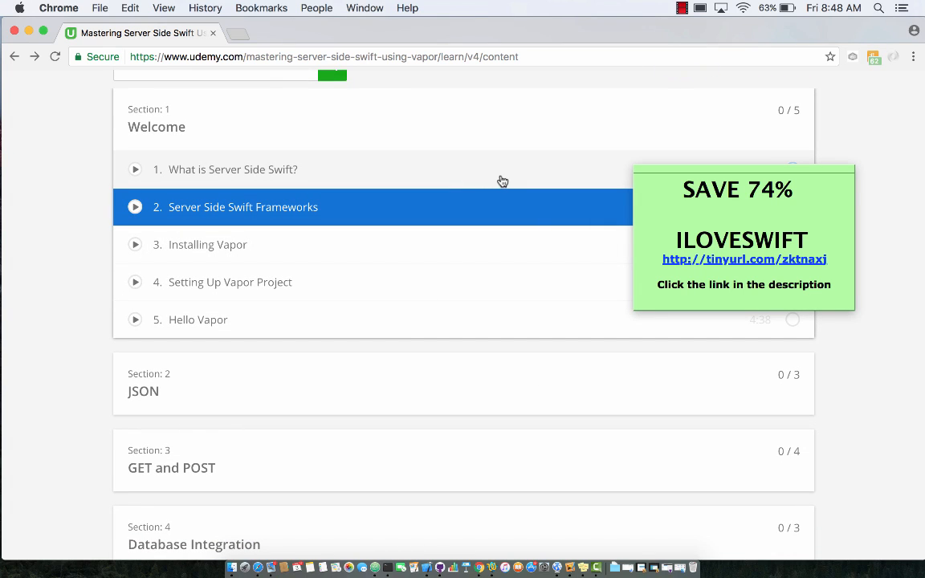
mouse_move(482, 252)
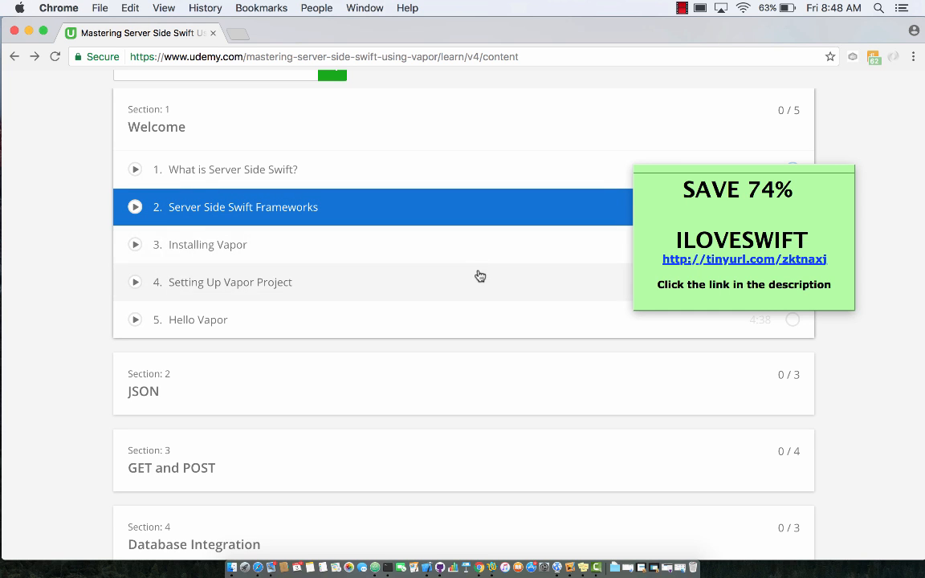
scroll("up", 3)
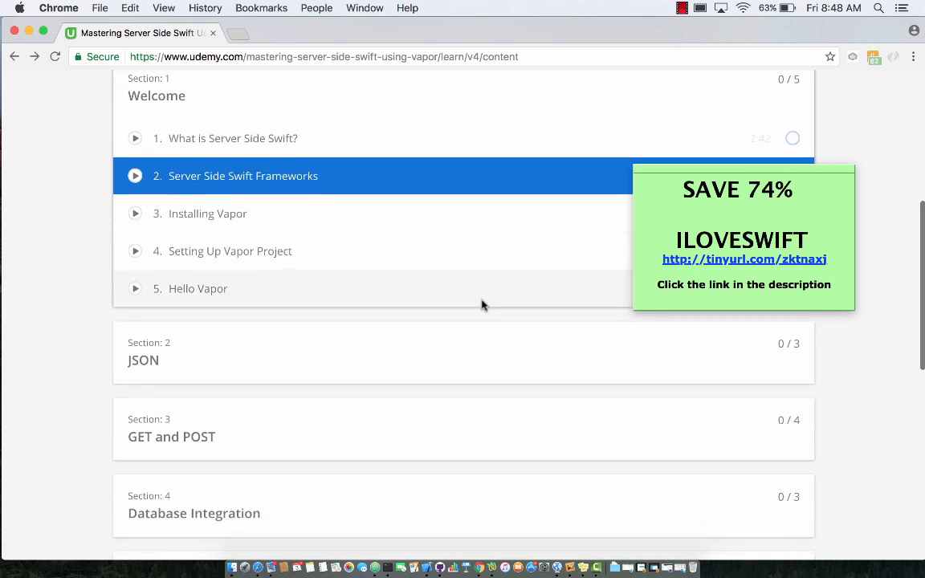
scroll("down", 3)
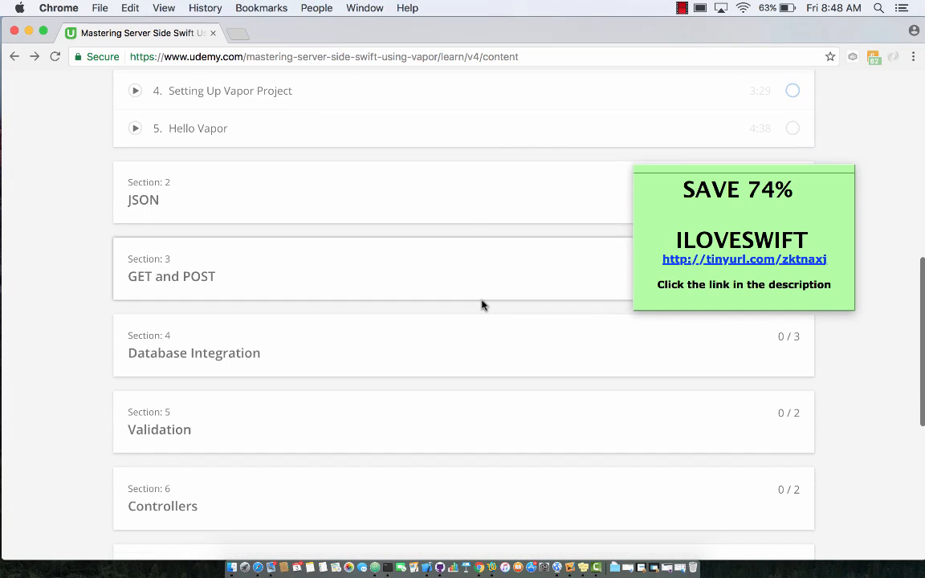
scroll("up", 3)
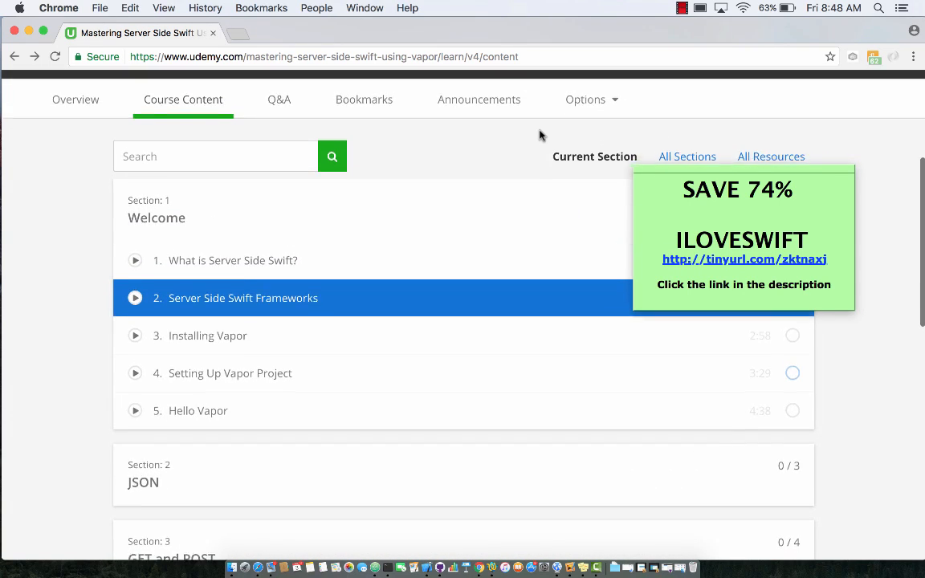
scroll("up", 3)
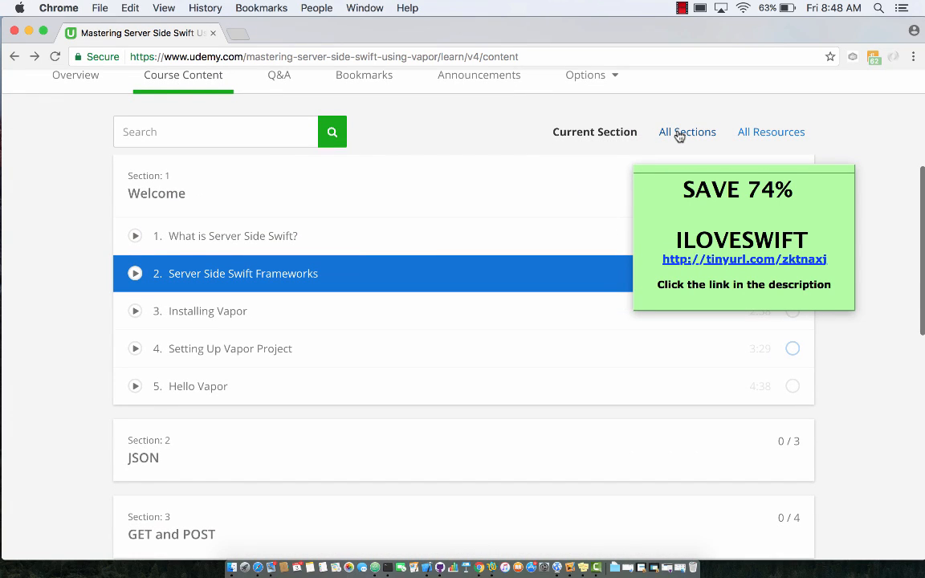
Expand all sections so every lecture in the curriculum is listed
left_click(684, 132)
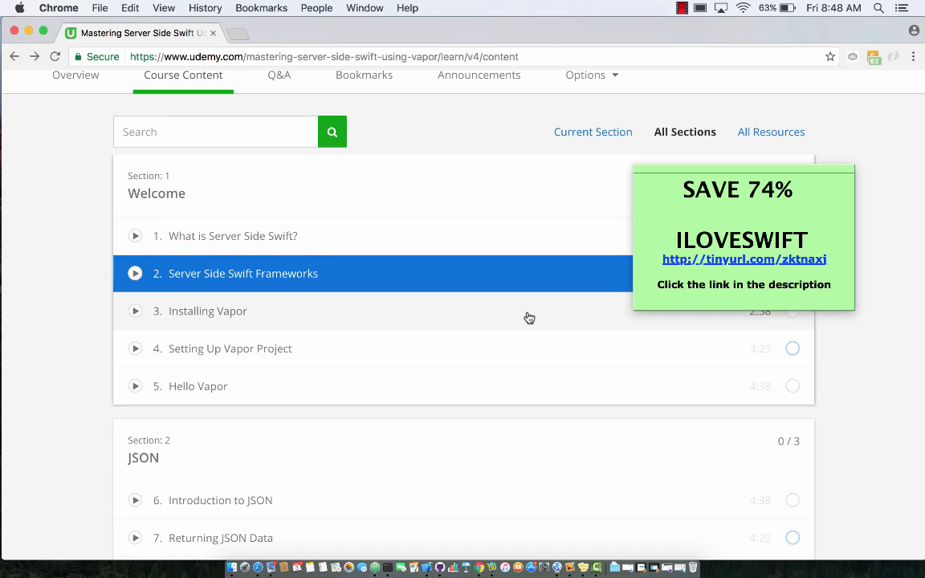
scroll("down", 3)
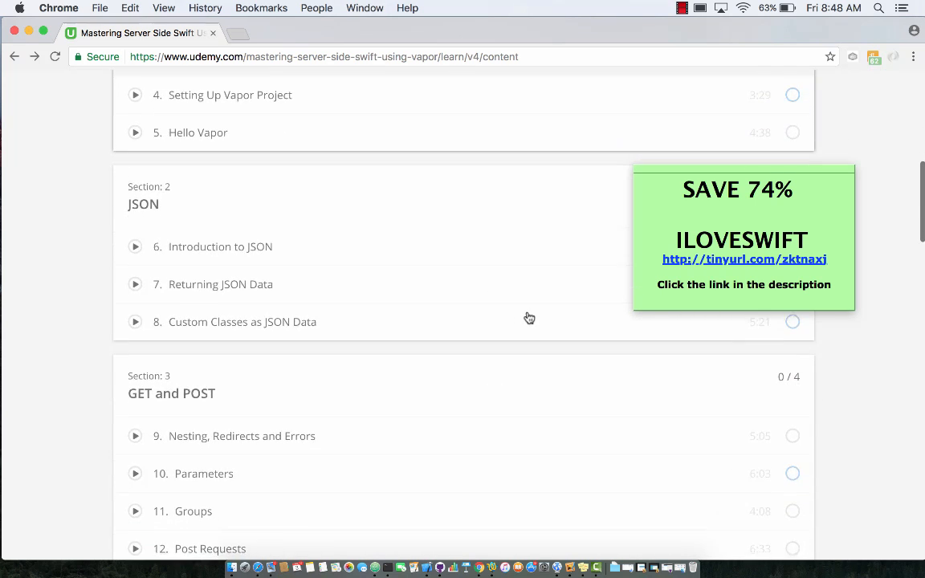
scroll("up", 3)
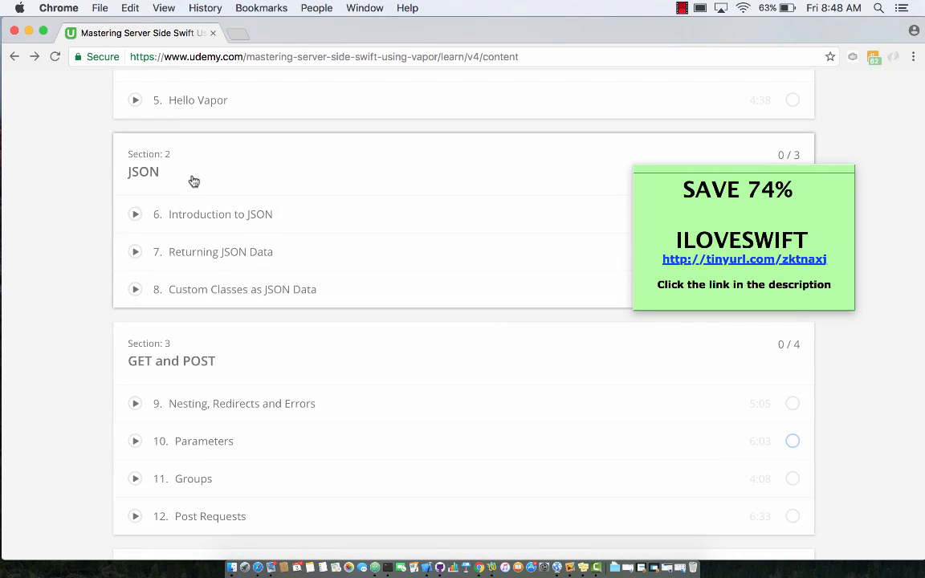
mouse_move(292, 238)
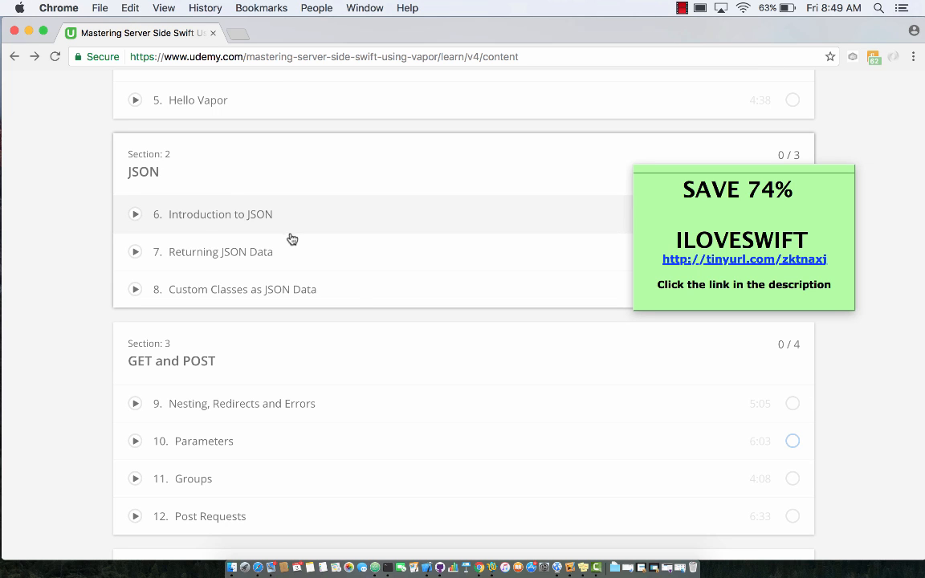
mouse_move(401, 295)
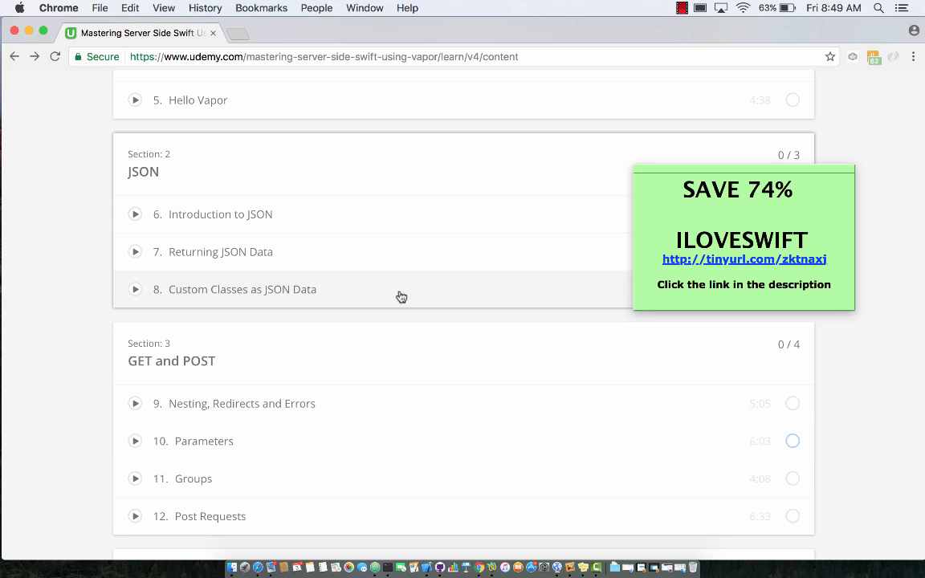
scroll("down", 3)
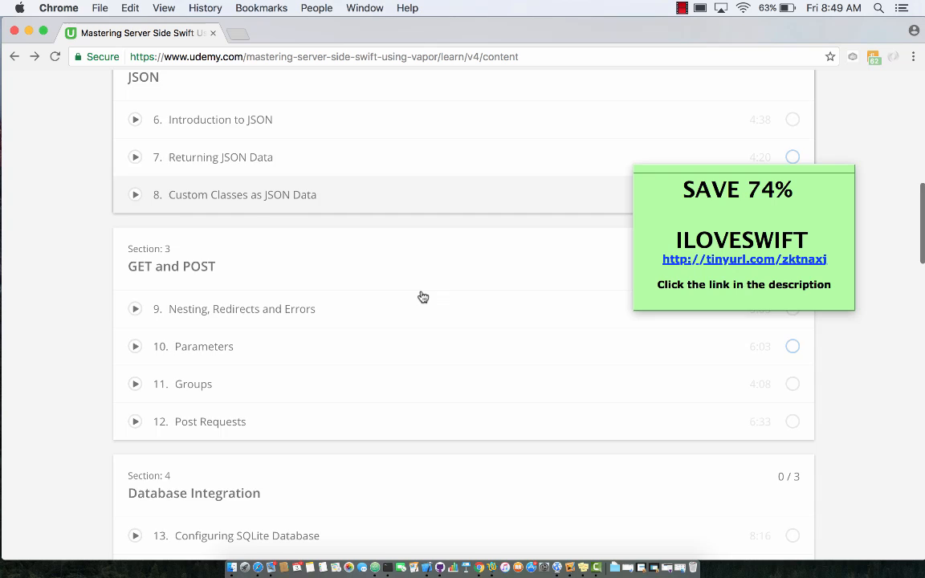
scroll("down", 3)
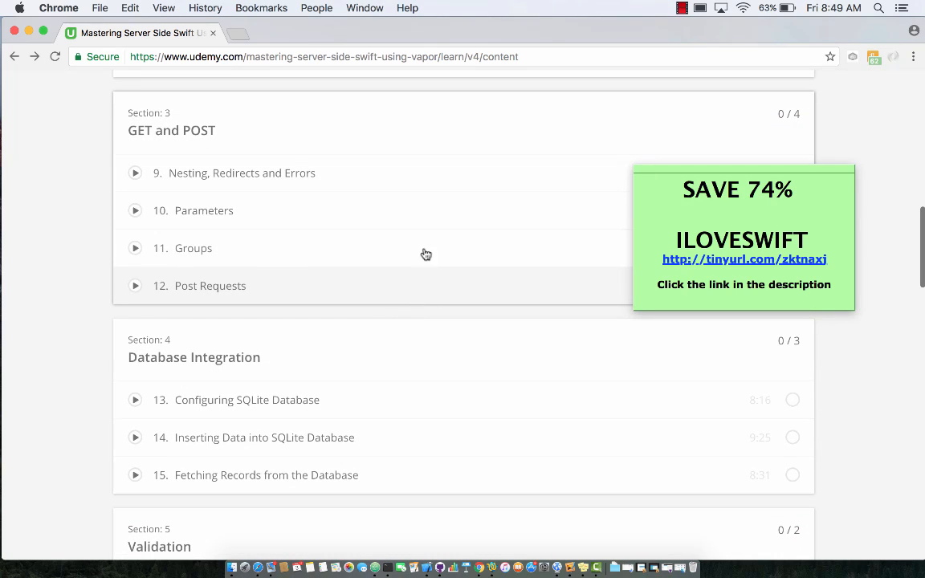
mouse_move(424, 294)
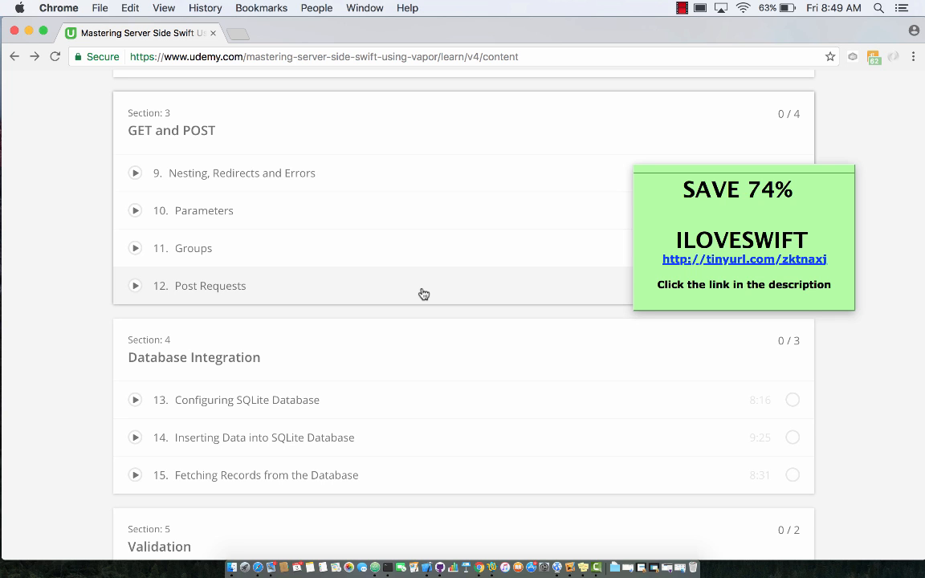
scroll("down", 3)
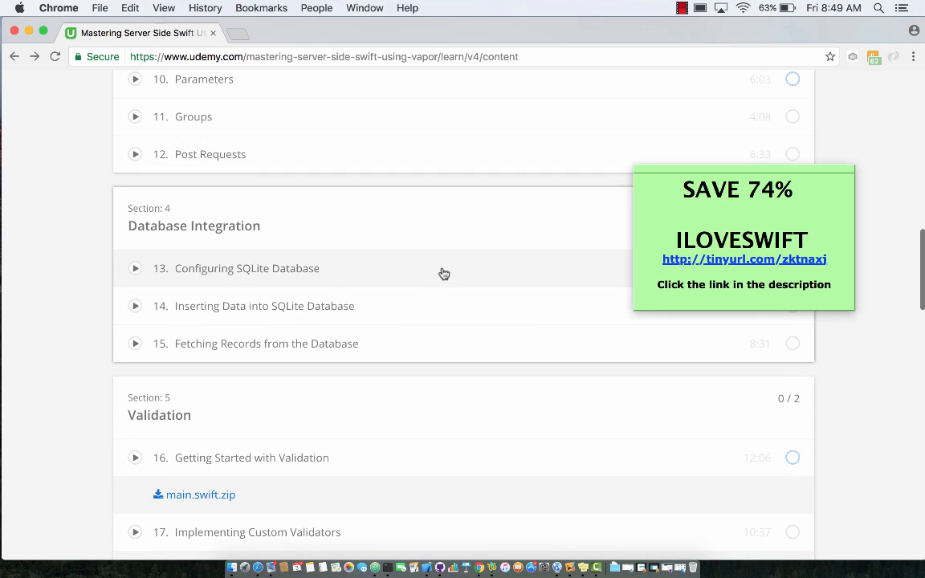
mouse_move(456, 273)
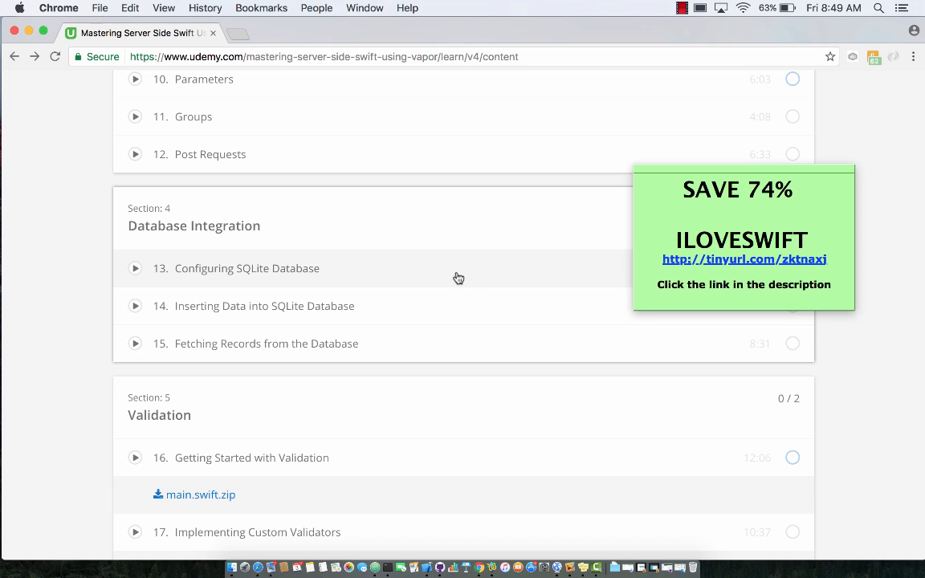
mouse_move(475, 277)
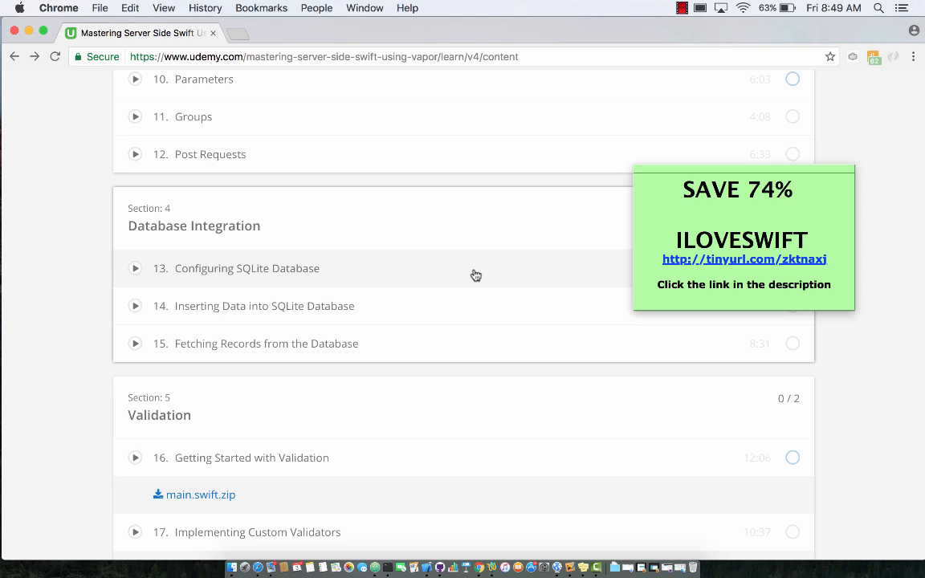
mouse_move(488, 275)
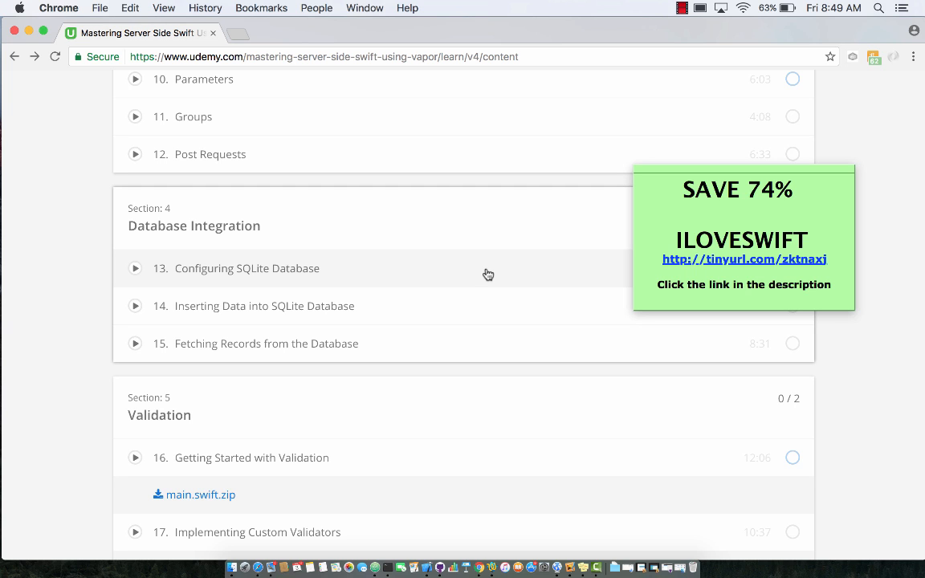
Scroll down past TODO List App to Section 8 Deployment and Section 9 Building Website Using Vapor
scroll("down", 3)
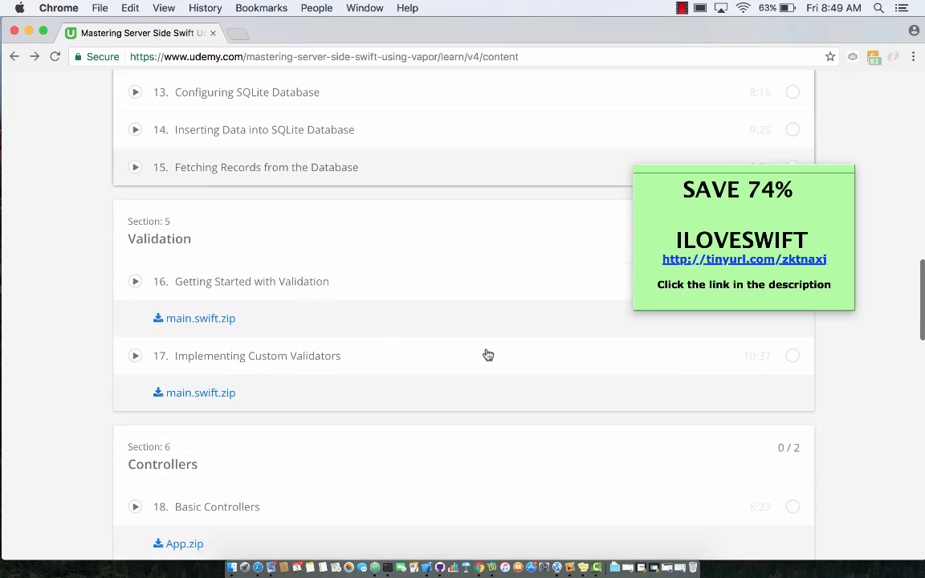
scroll("down", 3)
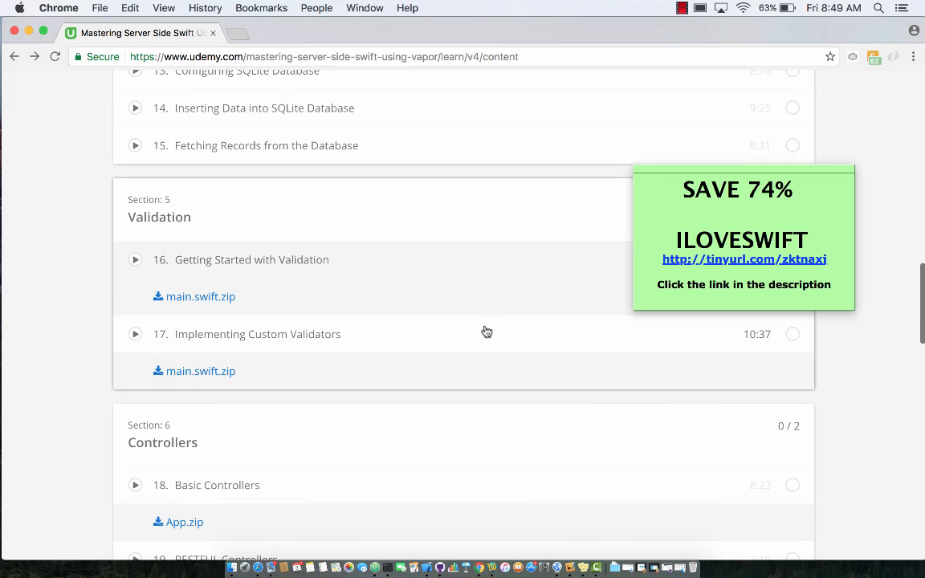
scroll("down", 3)
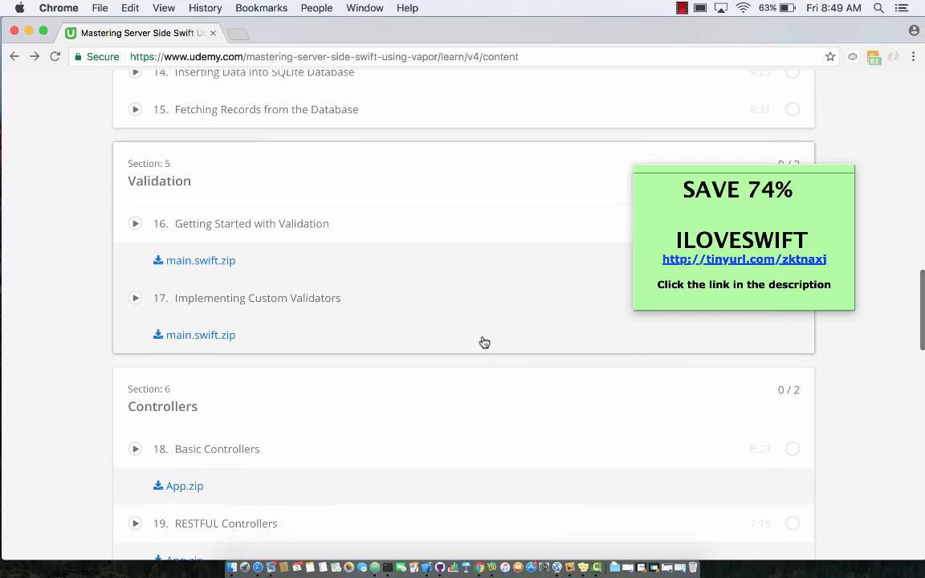
scroll("down", 3)
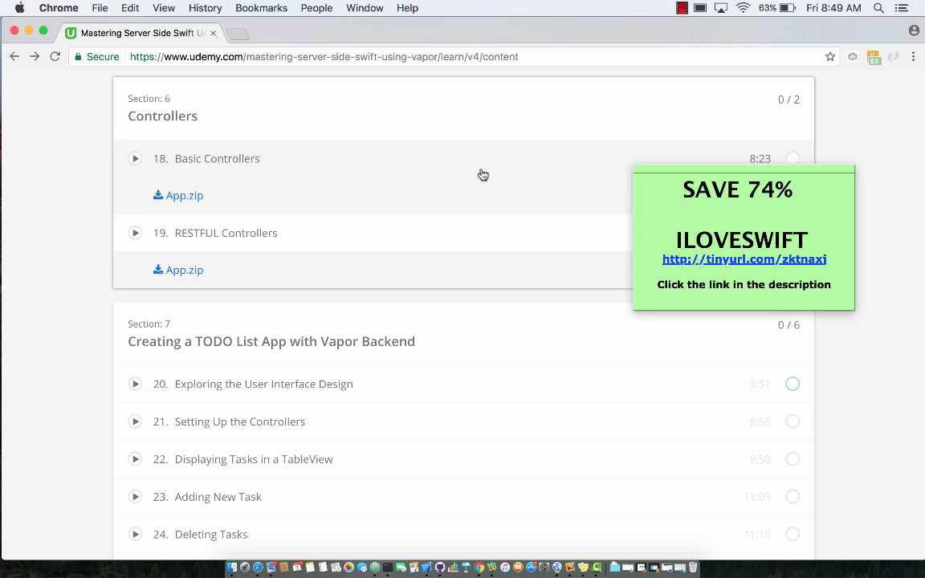
mouse_move(498, 244)
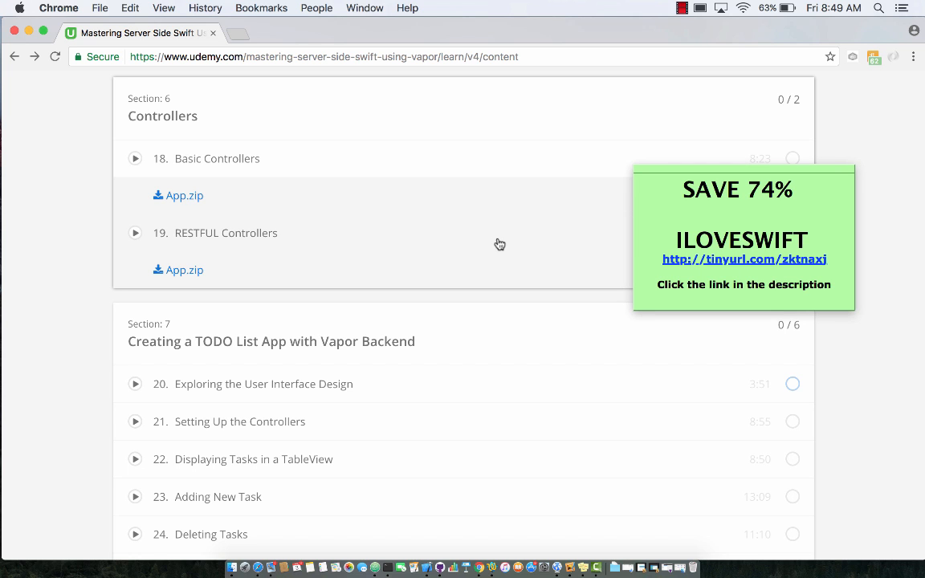
scroll("down", 3)
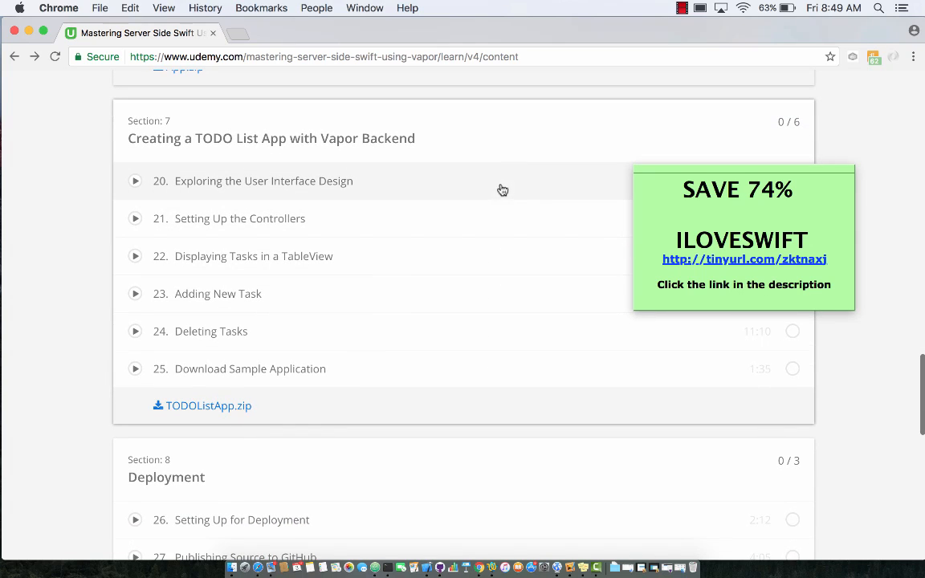
mouse_move(514, 189)
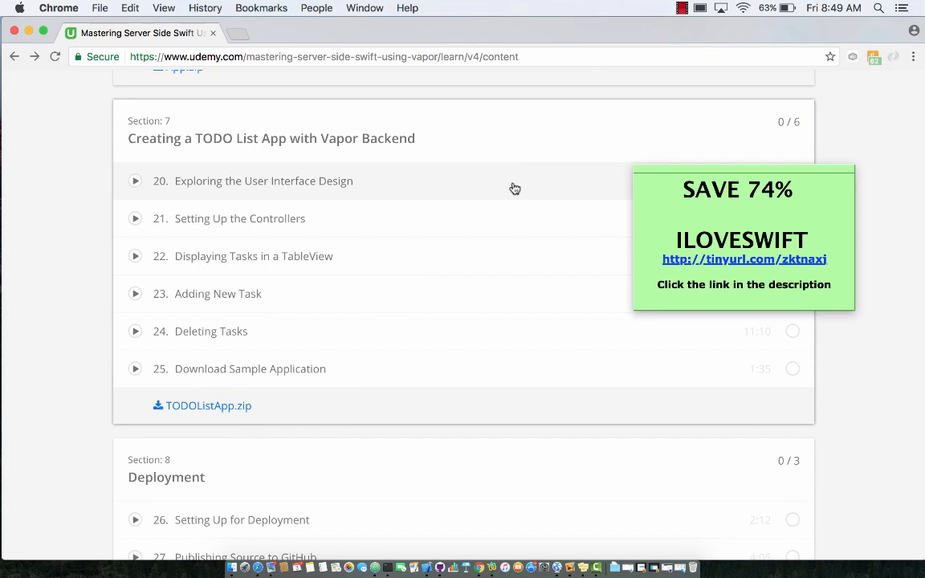
mouse_move(520, 187)
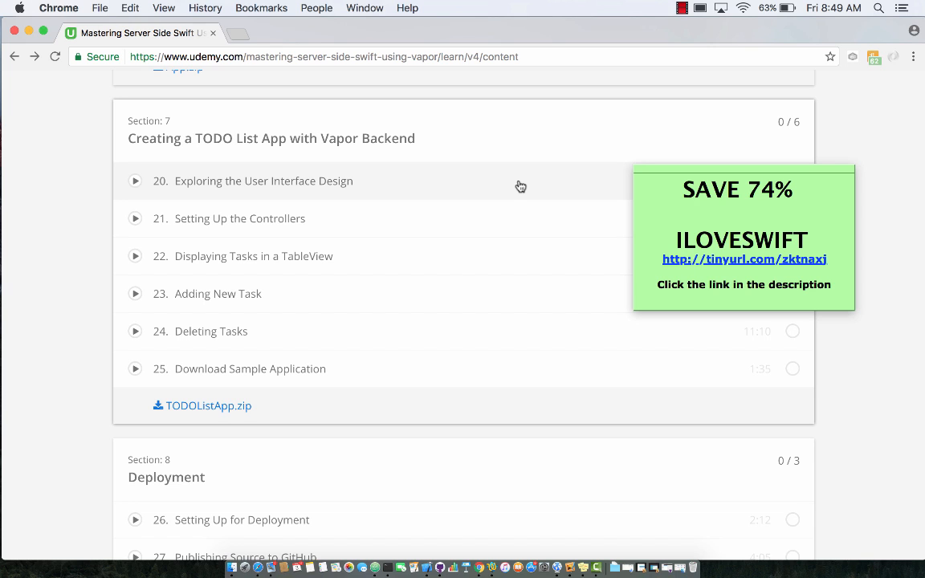
mouse_move(522, 269)
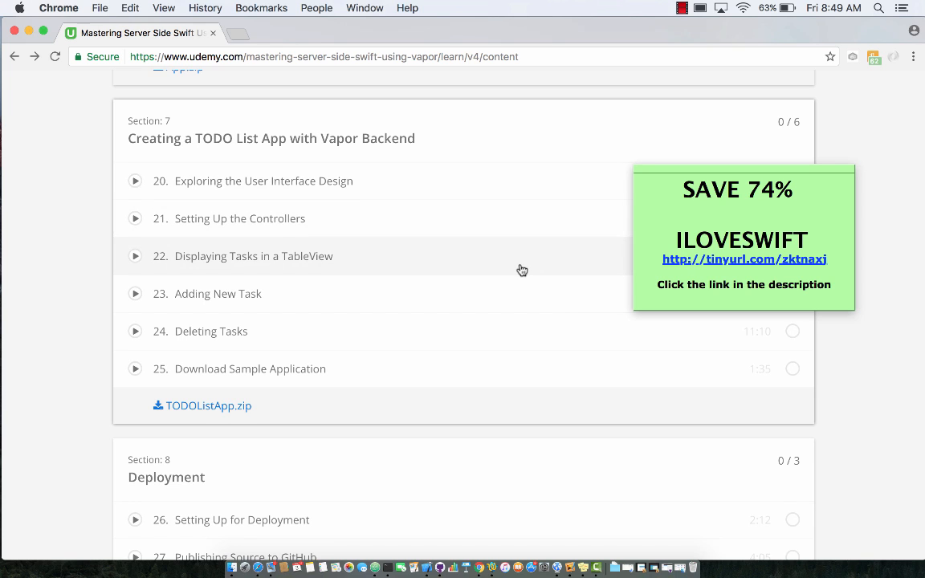
scroll("down", 3)
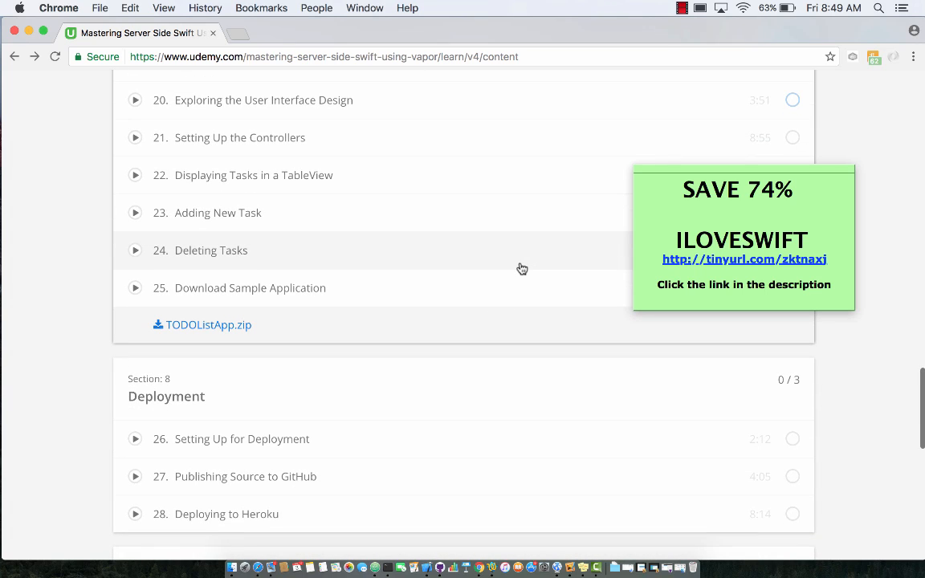
scroll("down", 3)
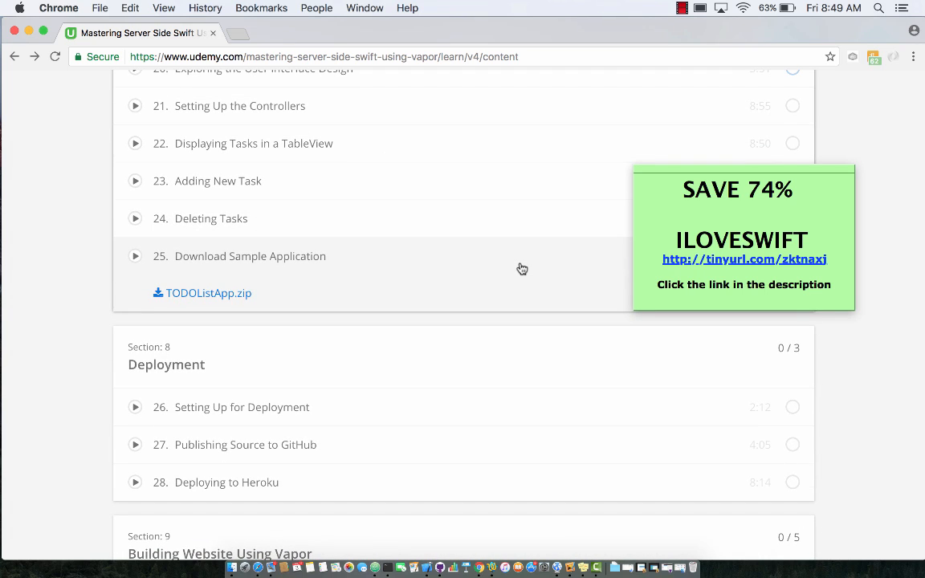
scroll("down", 3)
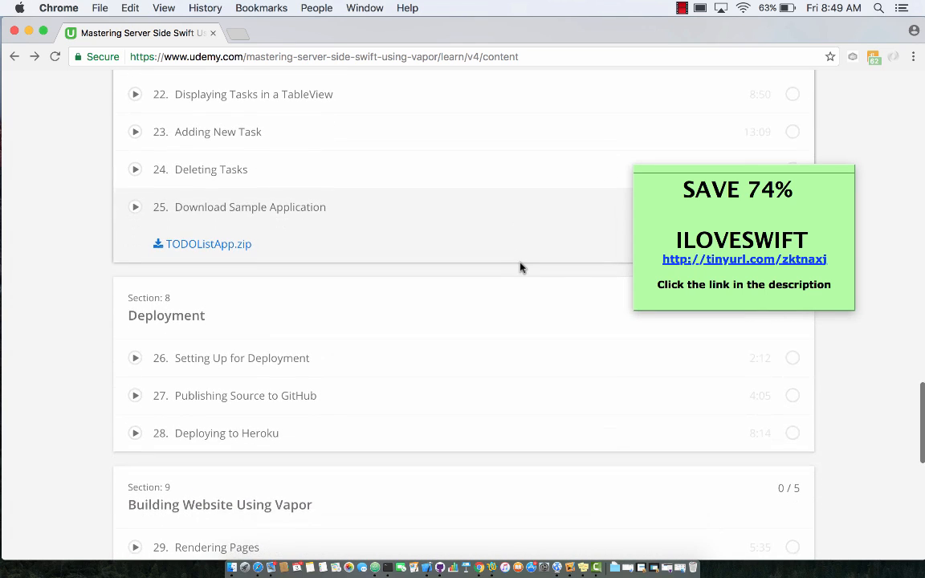
scroll("down", 3)
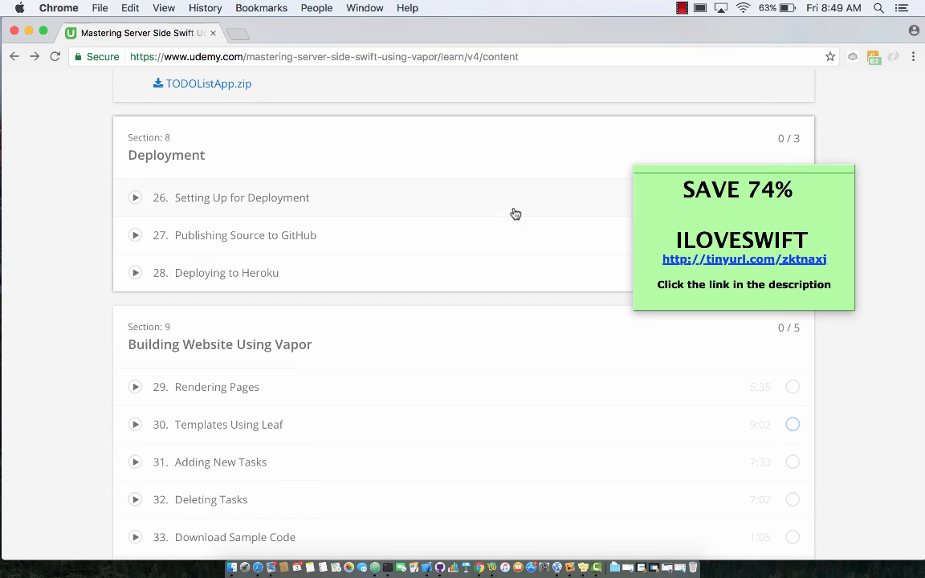
mouse_move(514, 208)
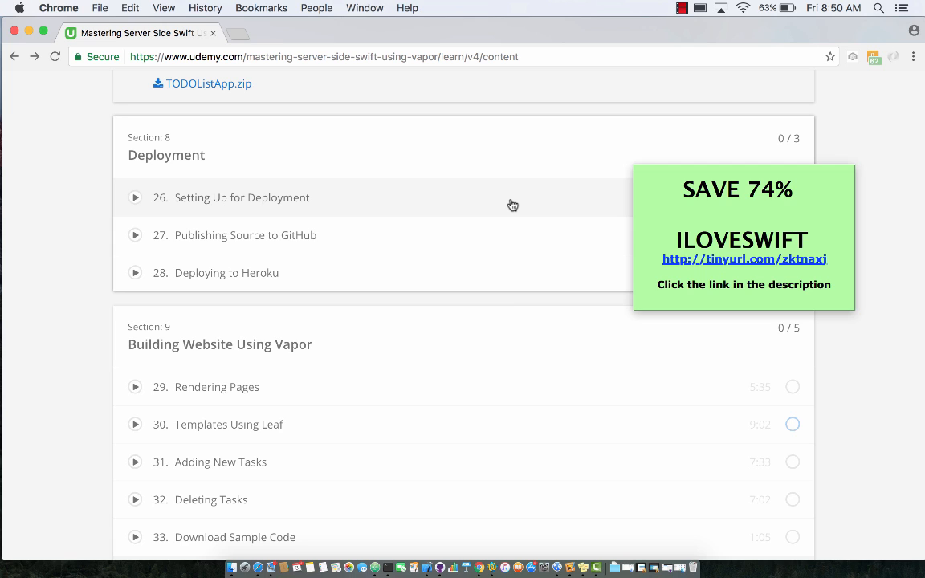
mouse_move(517, 236)
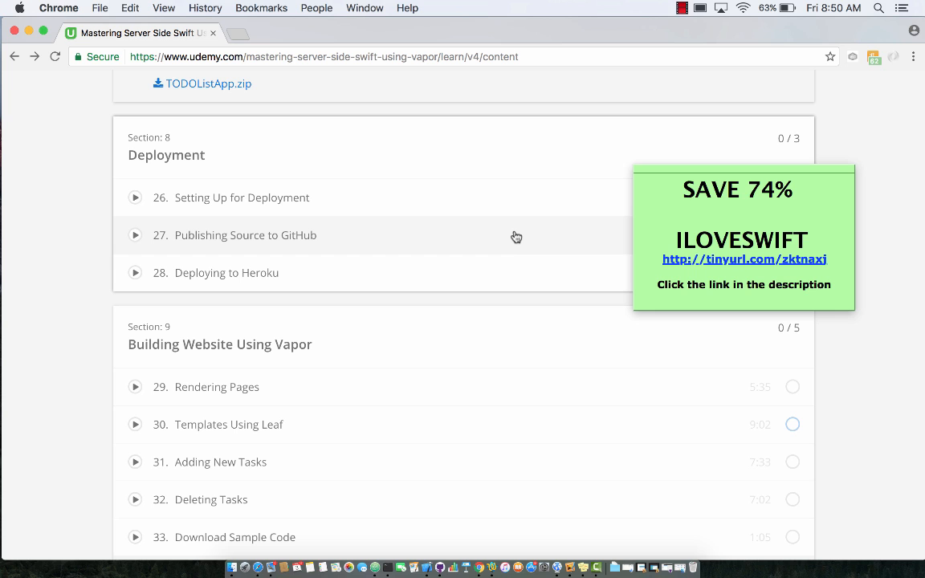
Scroll to Section 10 Conclusion, showing What did we learn?, Resources and Bonus Lecture
scroll("down", 3)
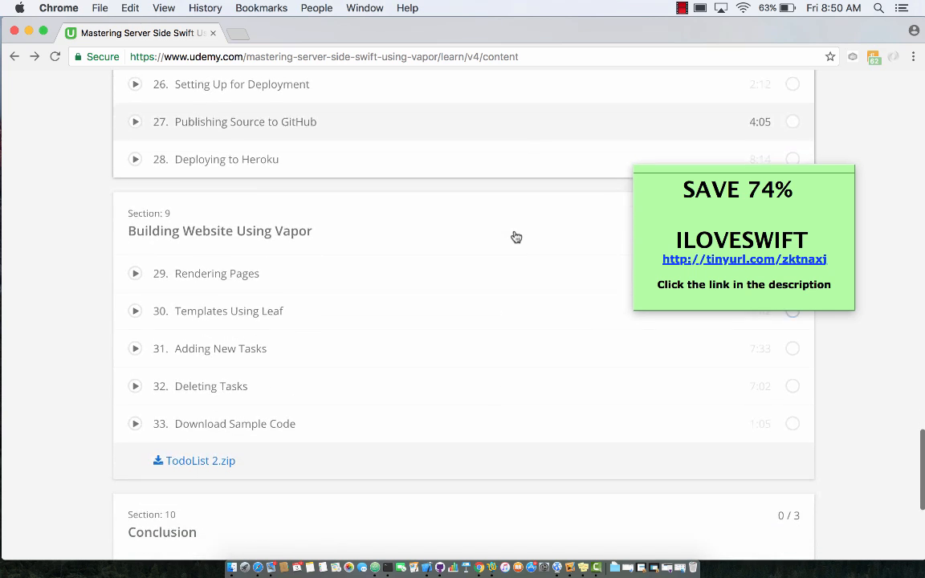
scroll("down", 3)
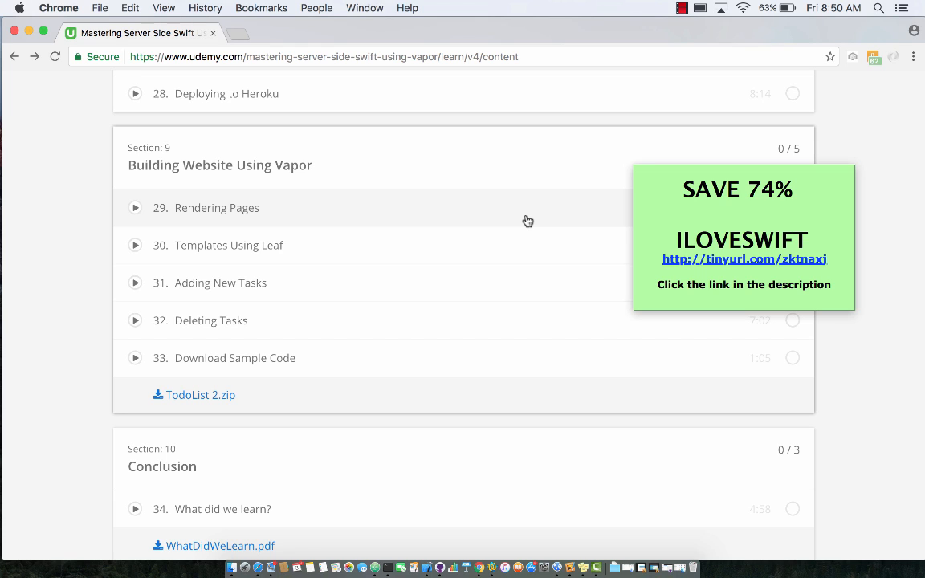
mouse_move(517, 218)
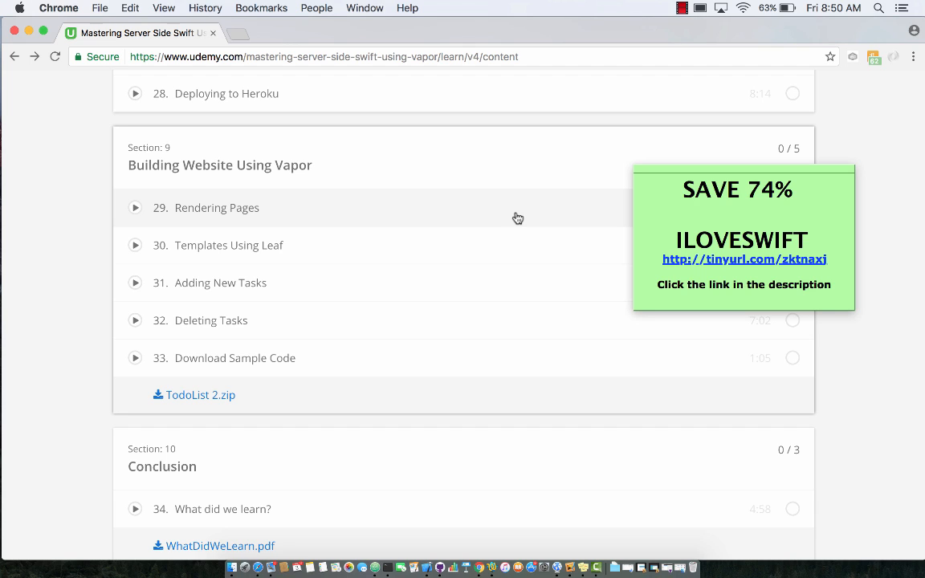
scroll("down", 3)
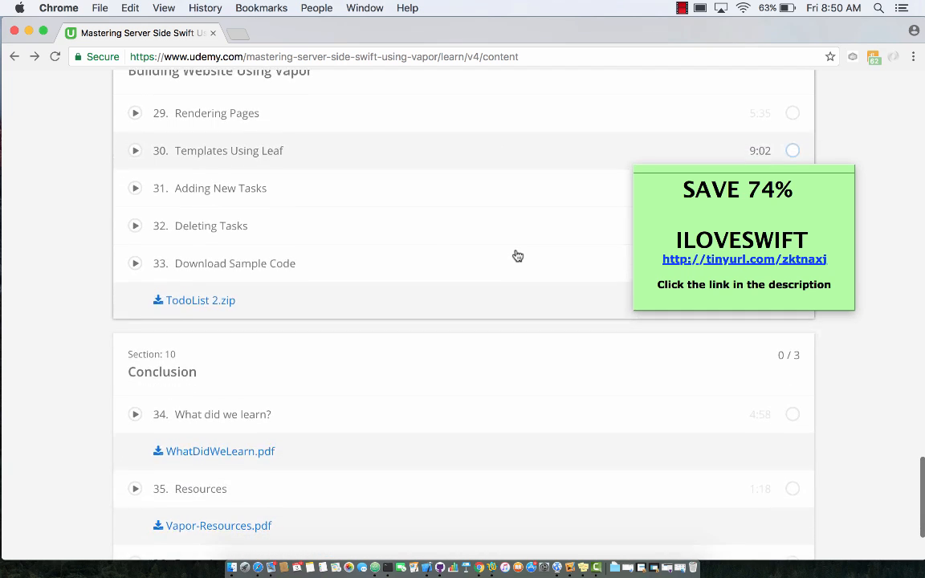
scroll("down", 3)
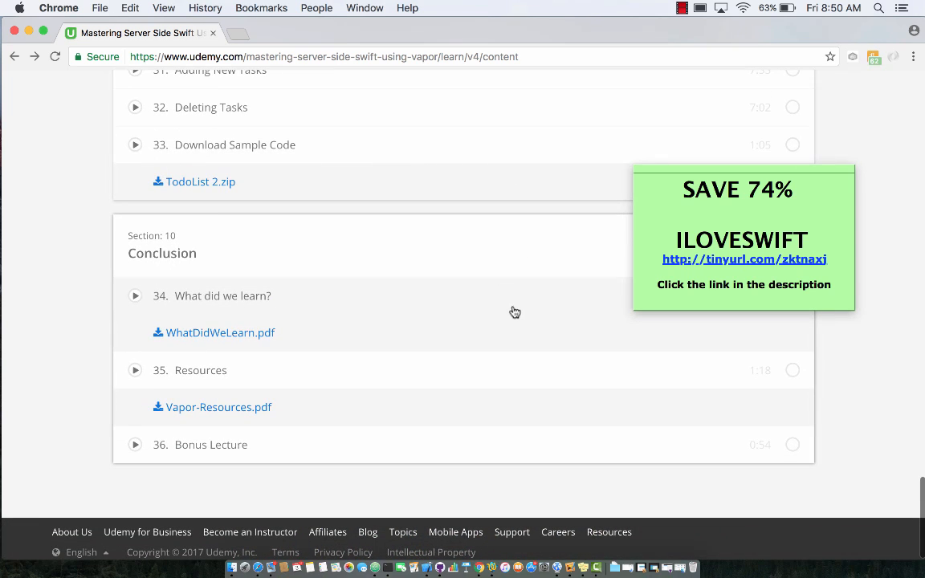
mouse_move(517, 305)
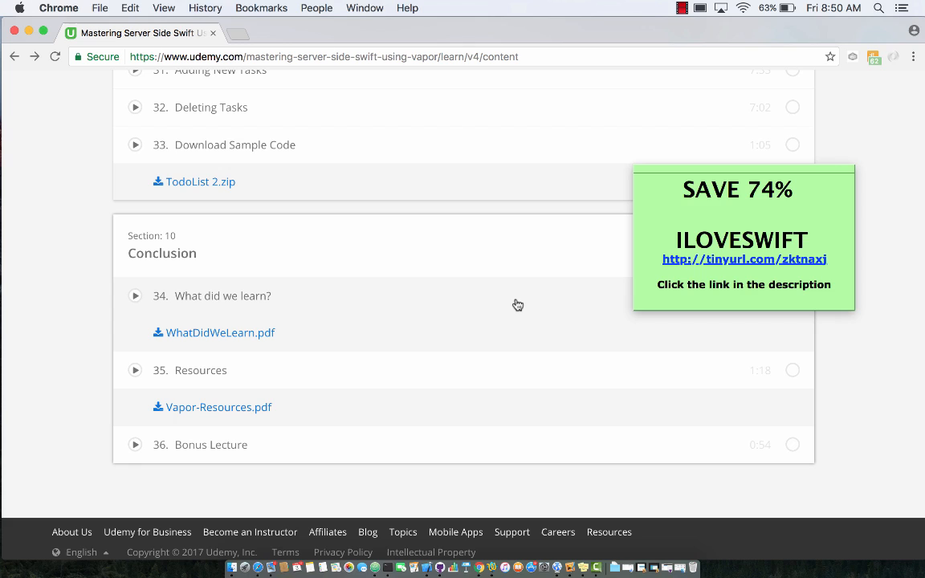
mouse_move(514, 386)
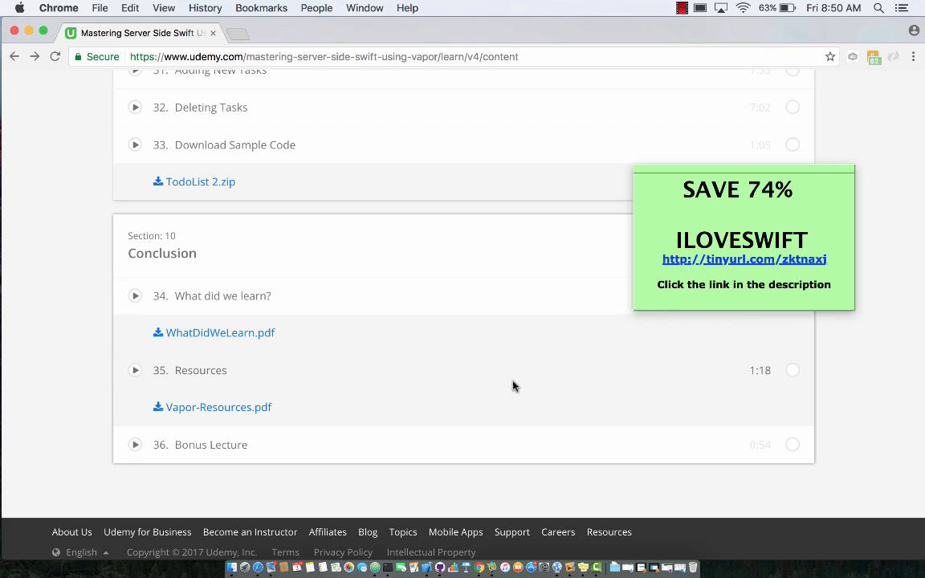
mouse_move(514, 456)
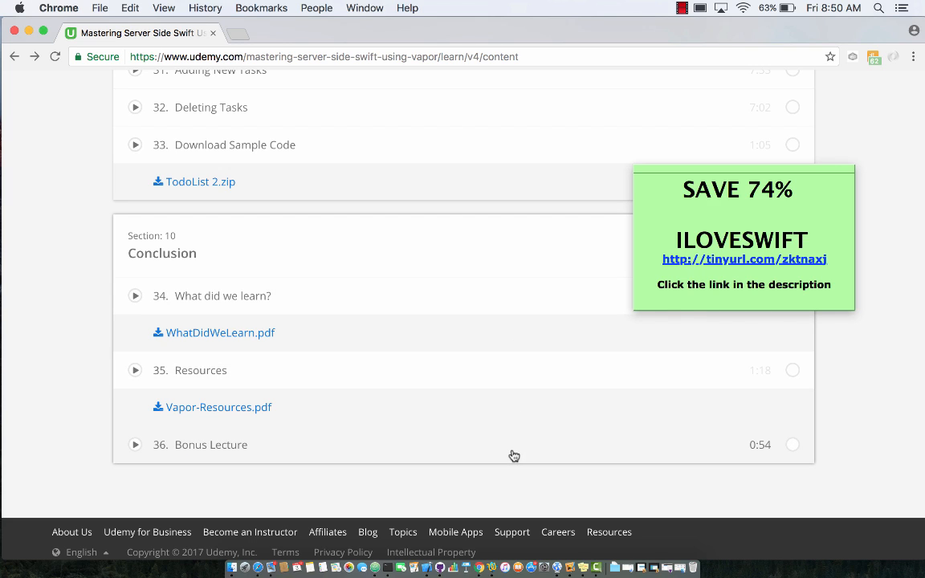
mouse_move(515, 276)
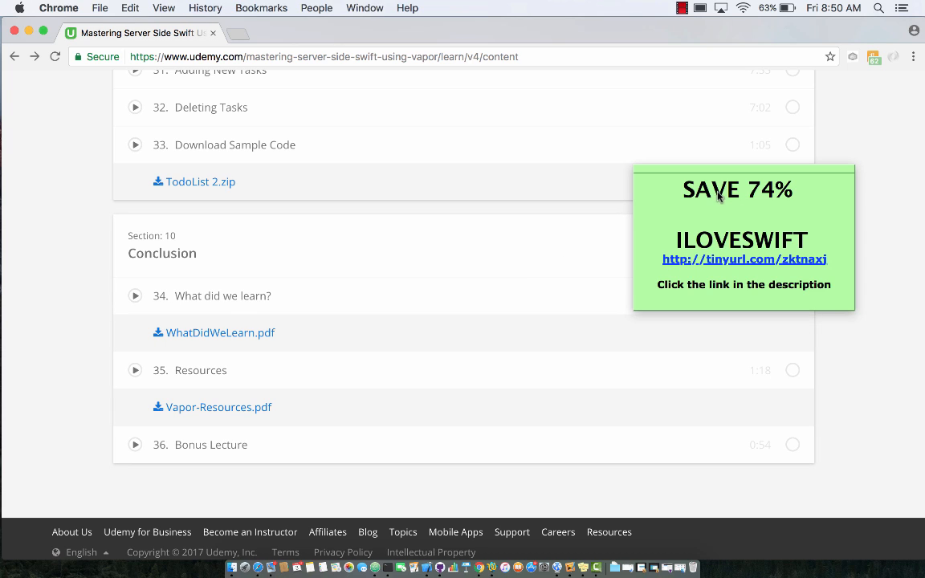
mouse_move(780, 200)
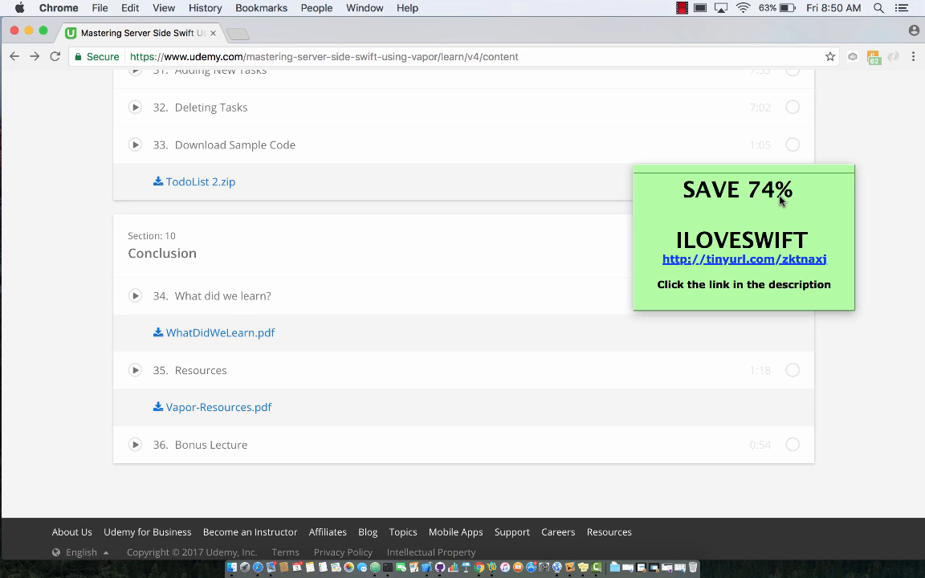
mouse_move(742, 250)
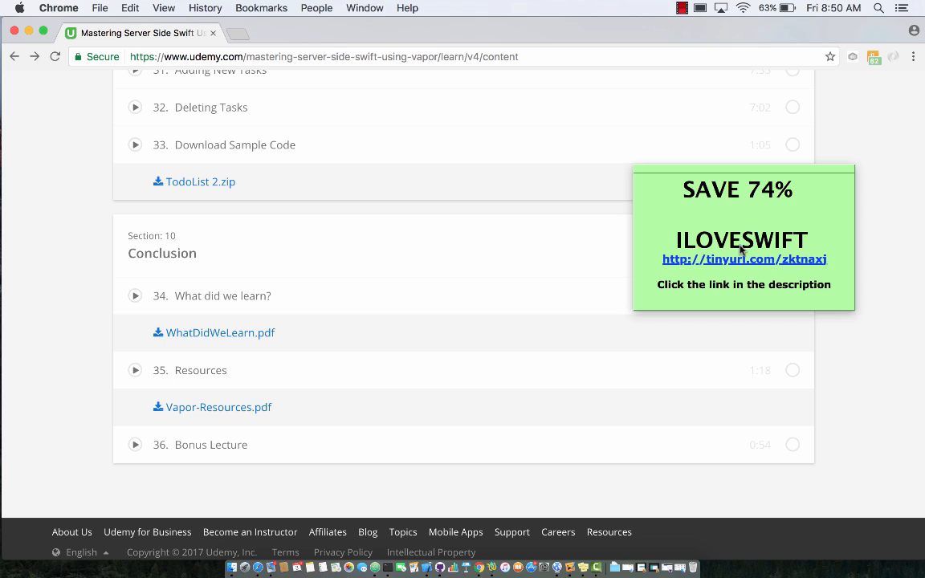
mouse_move(748, 267)
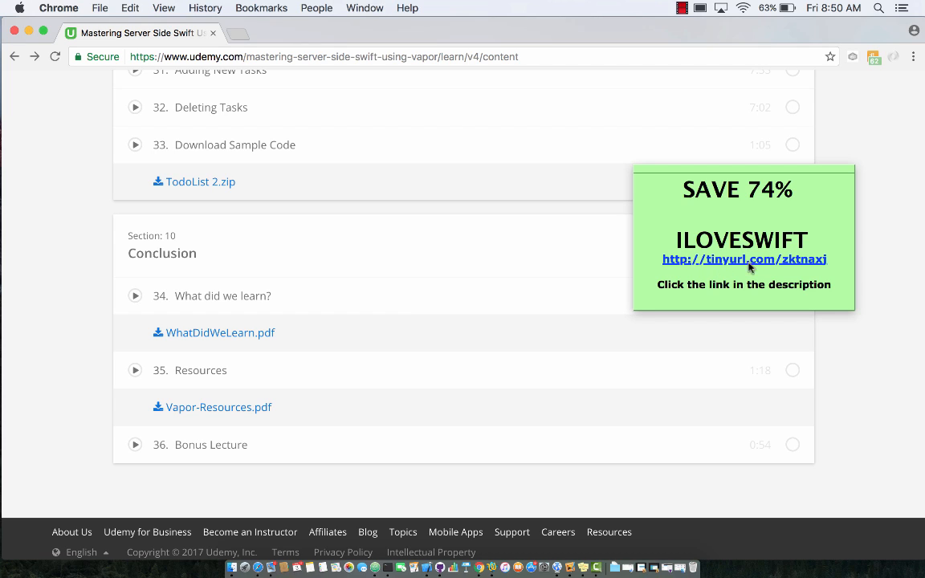
mouse_move(747, 293)
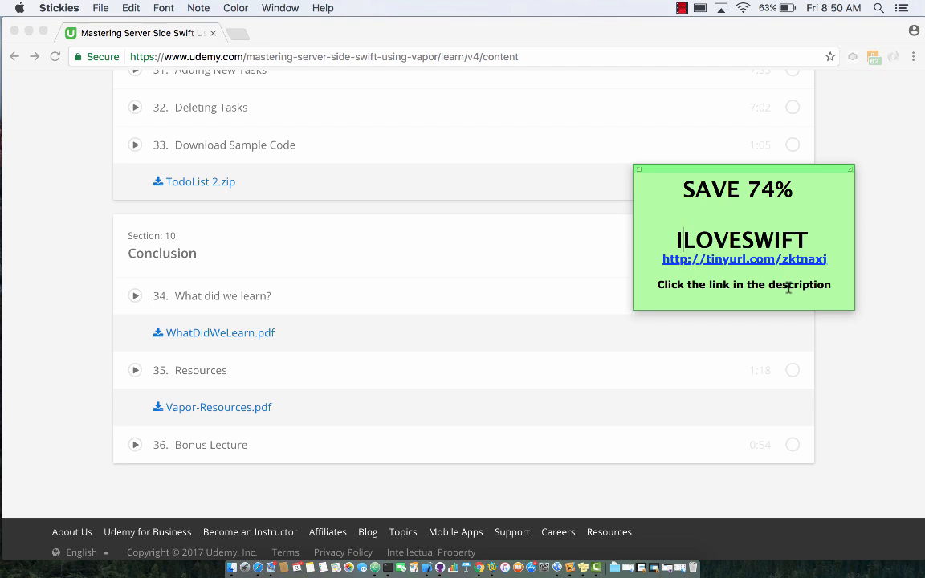
Scroll the curriculum back up to Section 5 Validation and Section 6 Controllers
scroll("up", 3)
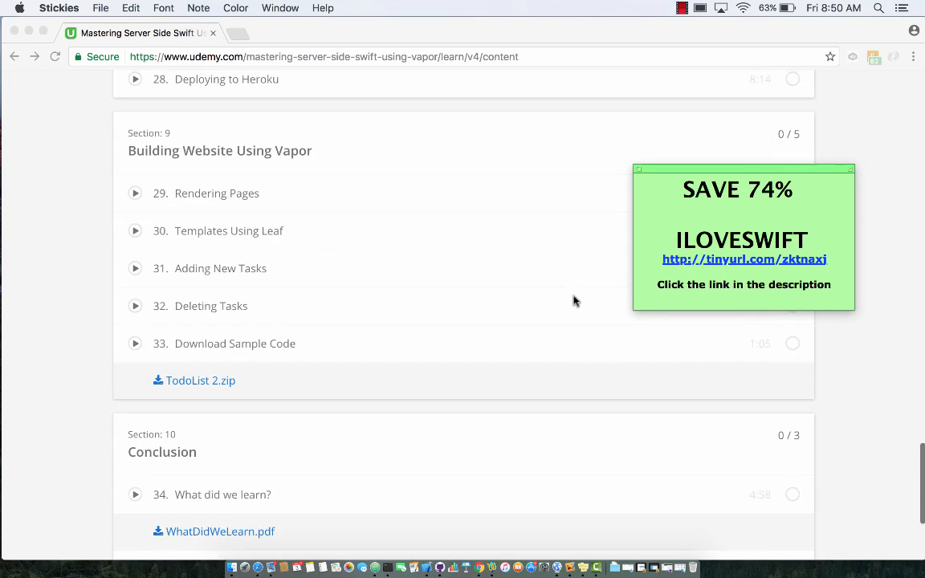
scroll("up", 3)
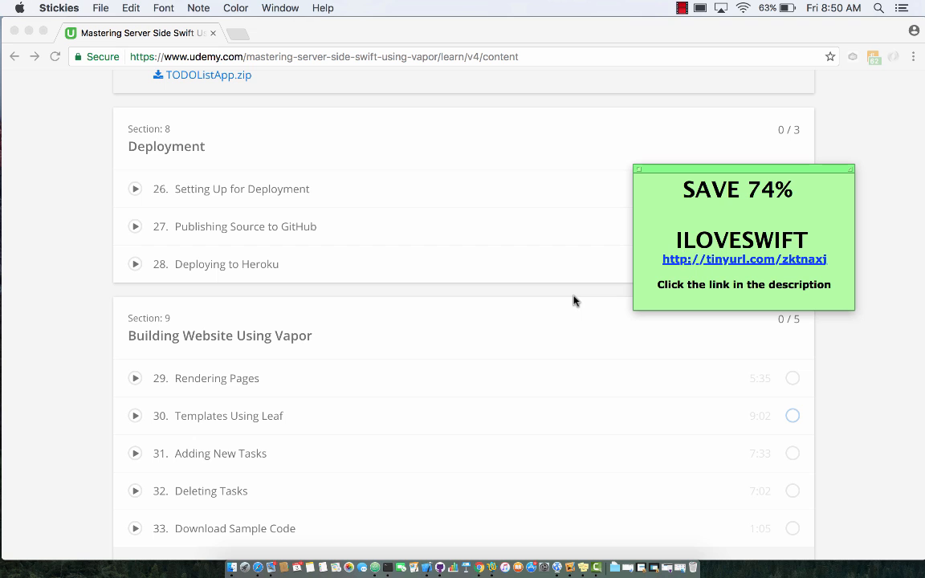
scroll("up", 3)
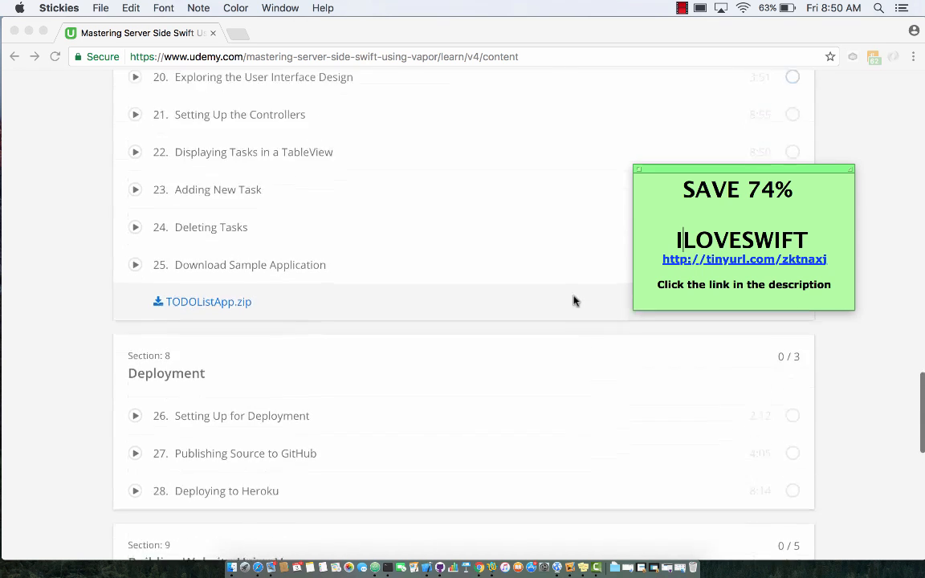
scroll("up", 3)
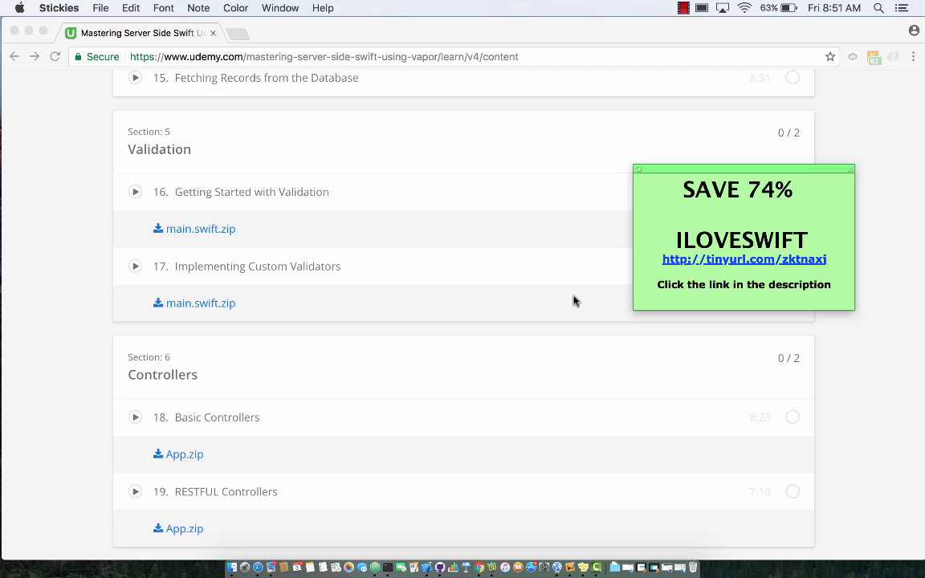
mouse_move(721, 263)
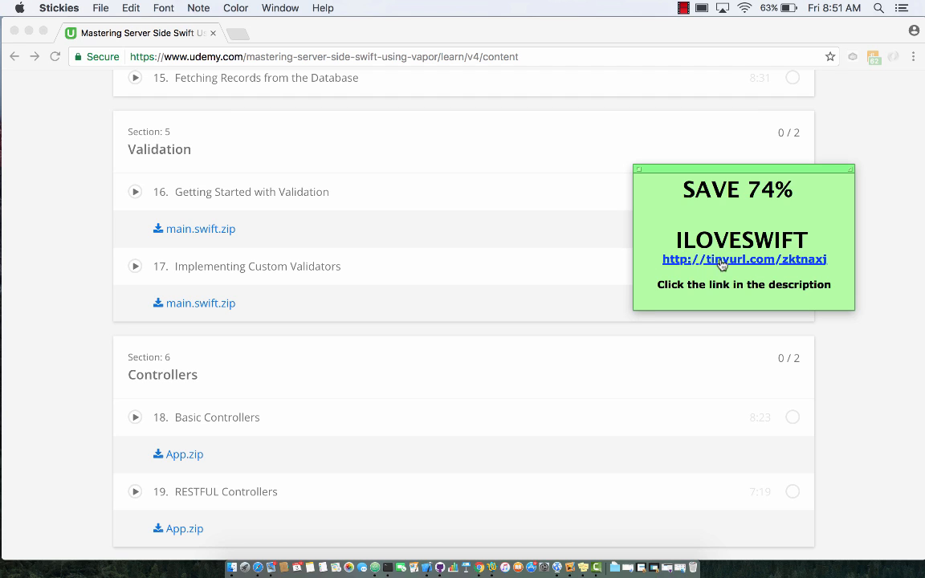